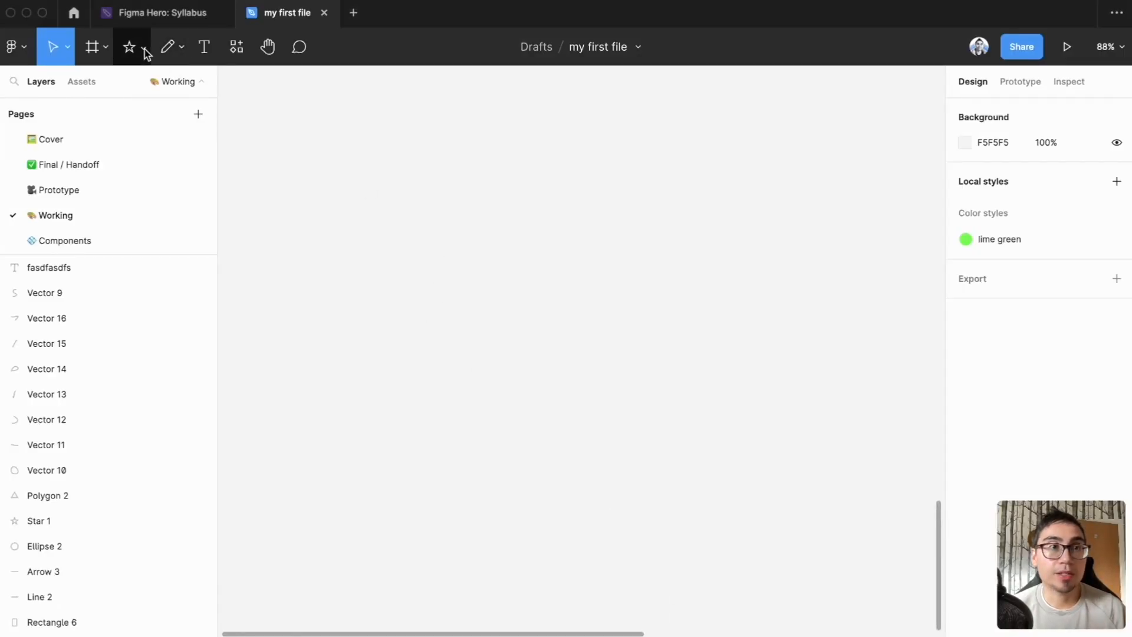
# Draw a grey rectangle on the canvas and resize it to a 120 × 120 square
pyautogui.click(129, 46)
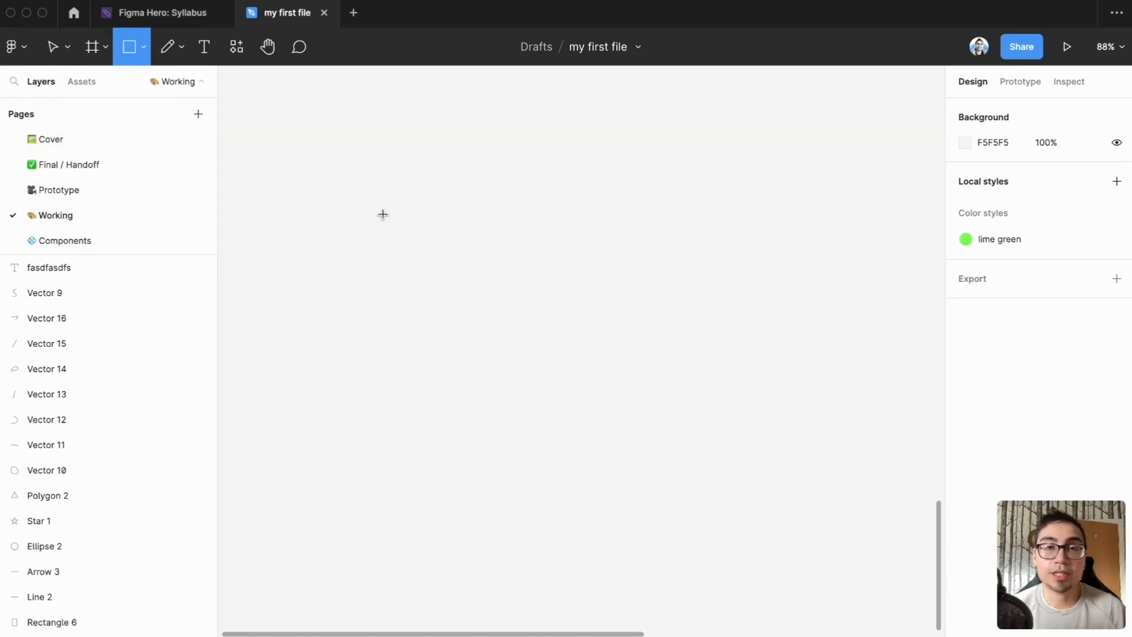
pyautogui.moveTo(354, 209); pyautogui.dragTo(433, 282)
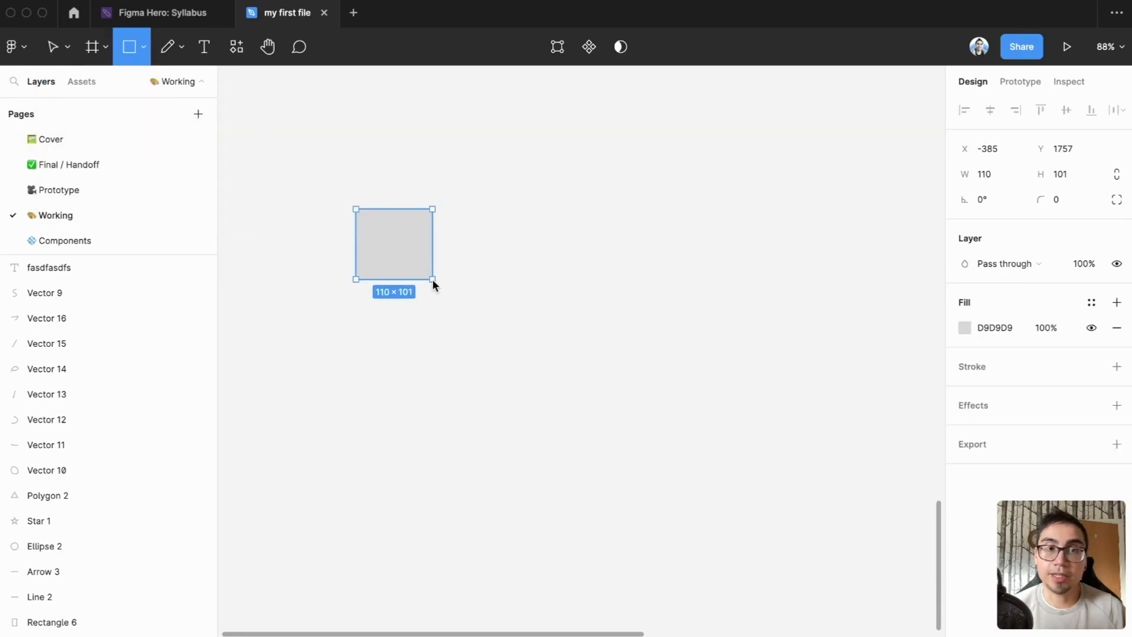
pyautogui.moveTo(431, 280); pyautogui.dragTo(440, 286)
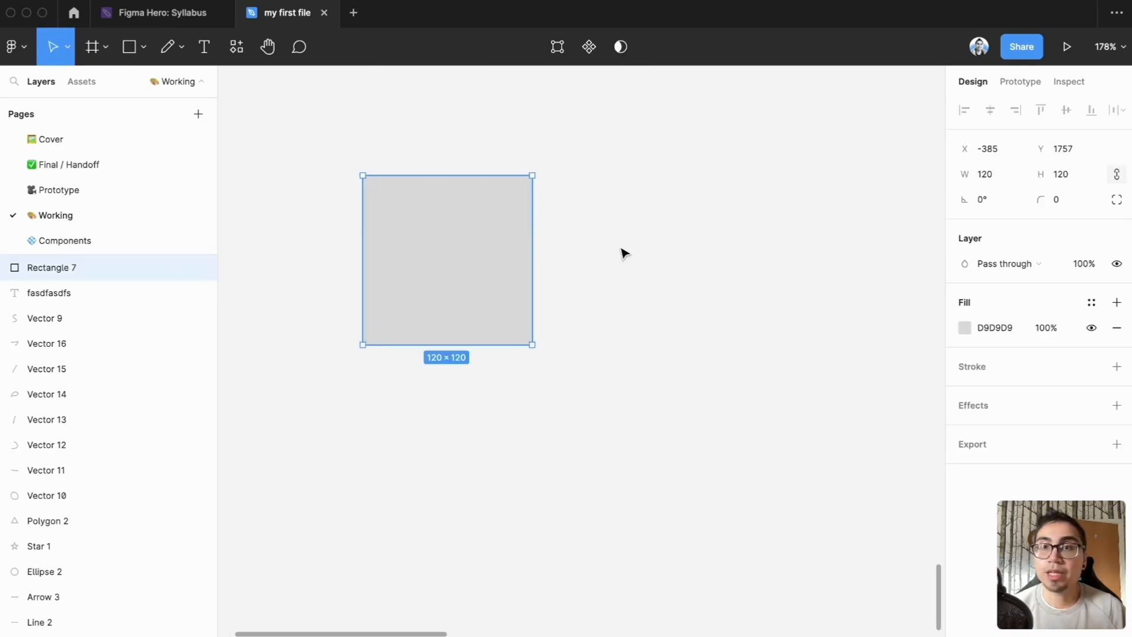
# Give the rectangle corner radius 8, widen it, and round only the top corners
pyautogui.click(1062, 199)
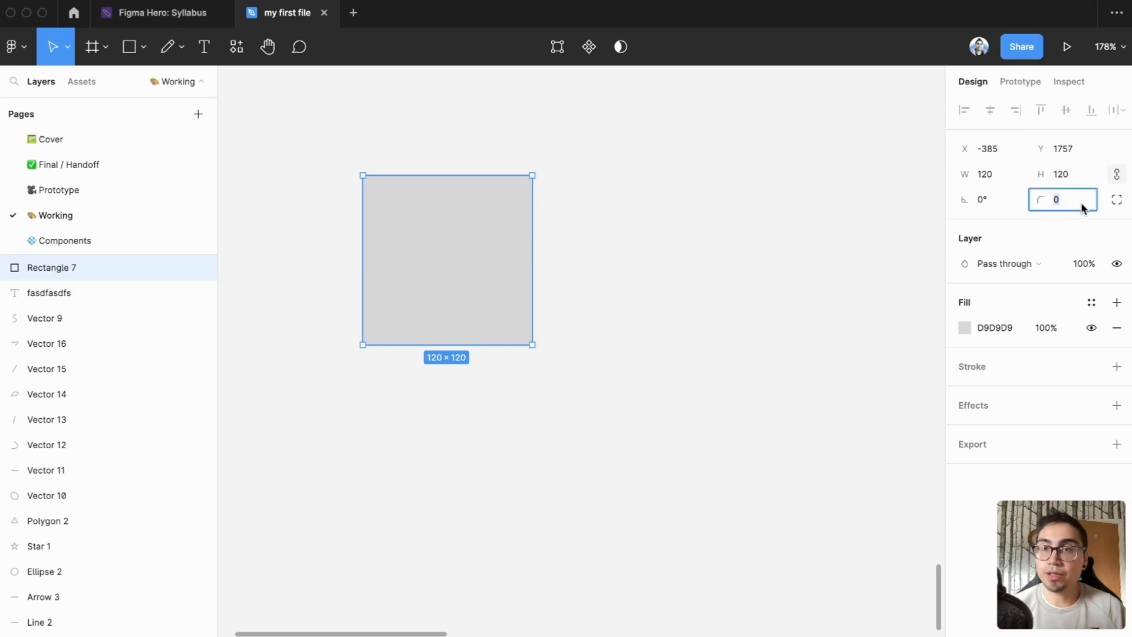
pyautogui.write('8')
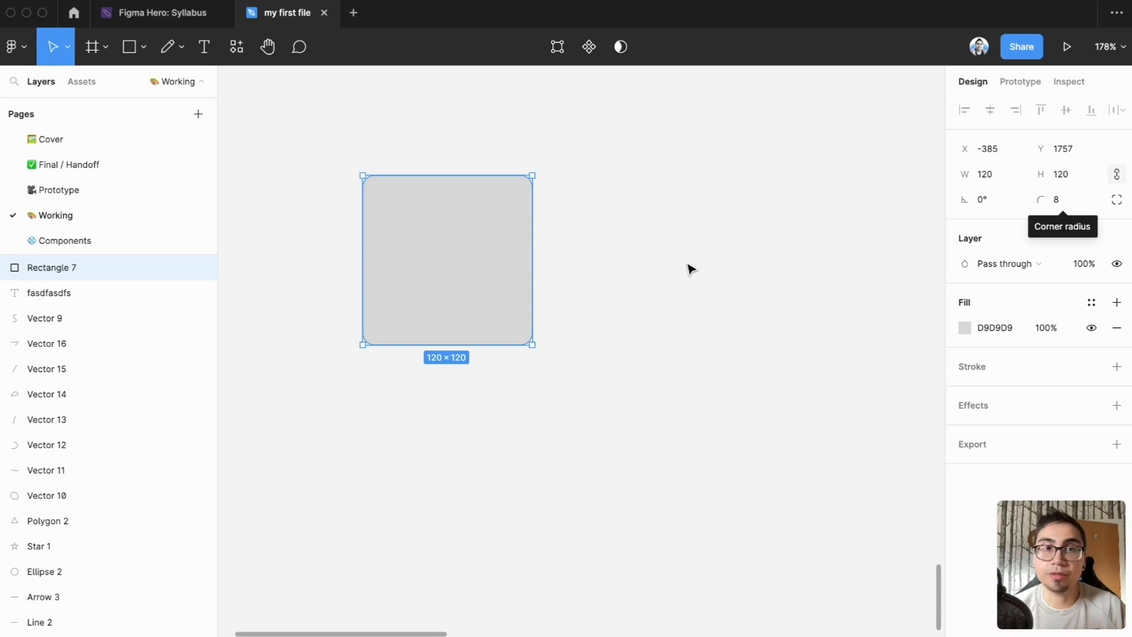
pyautogui.click(691, 332)
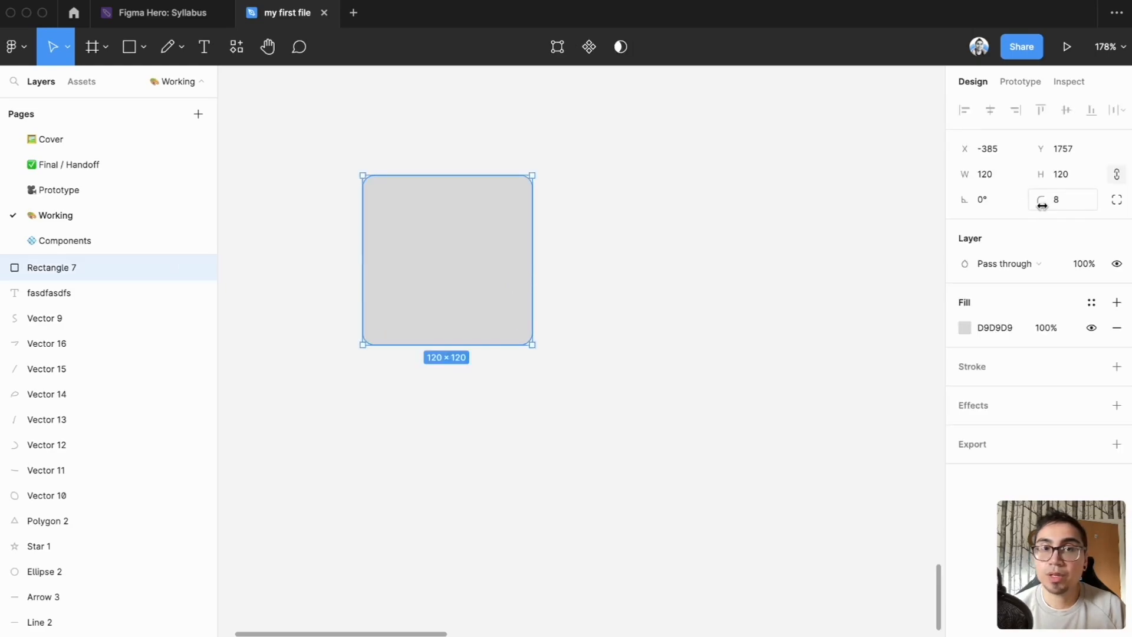
pyautogui.click(90, 46)
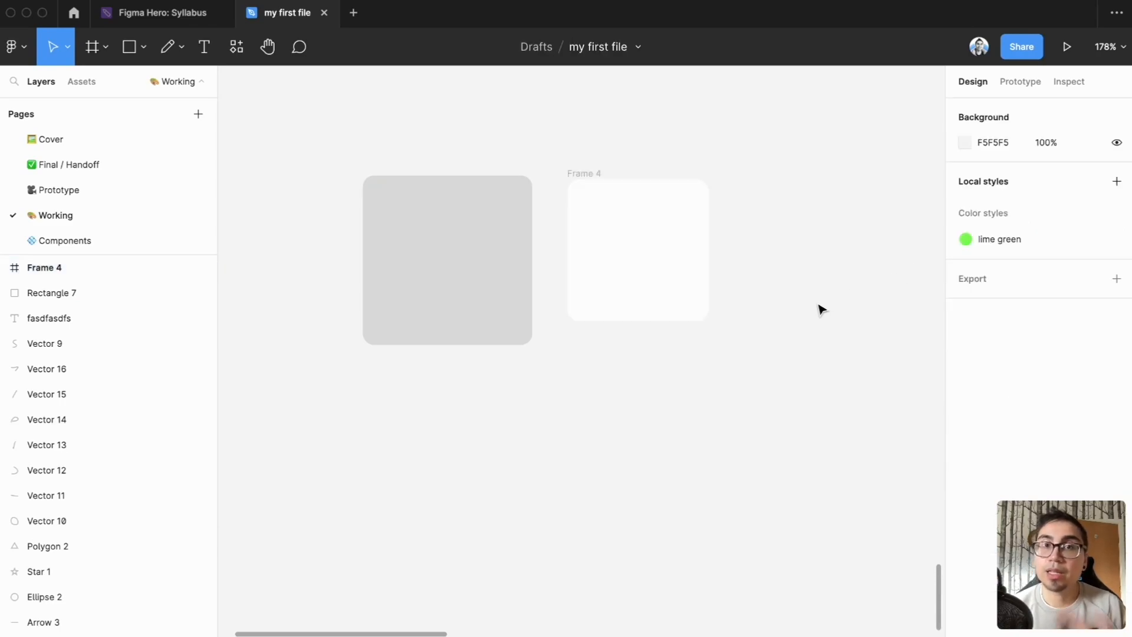
pyautogui.click(637, 249)
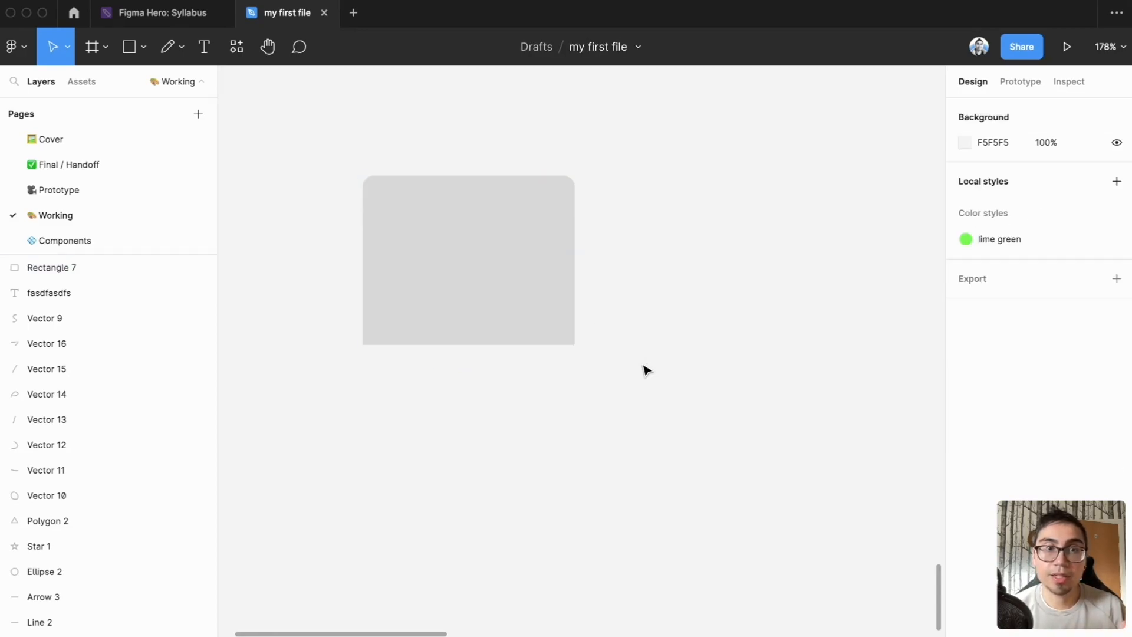
# Duplicate the grey rectangle below, flip the copy vertically and make it white
pyautogui.click(469, 402)
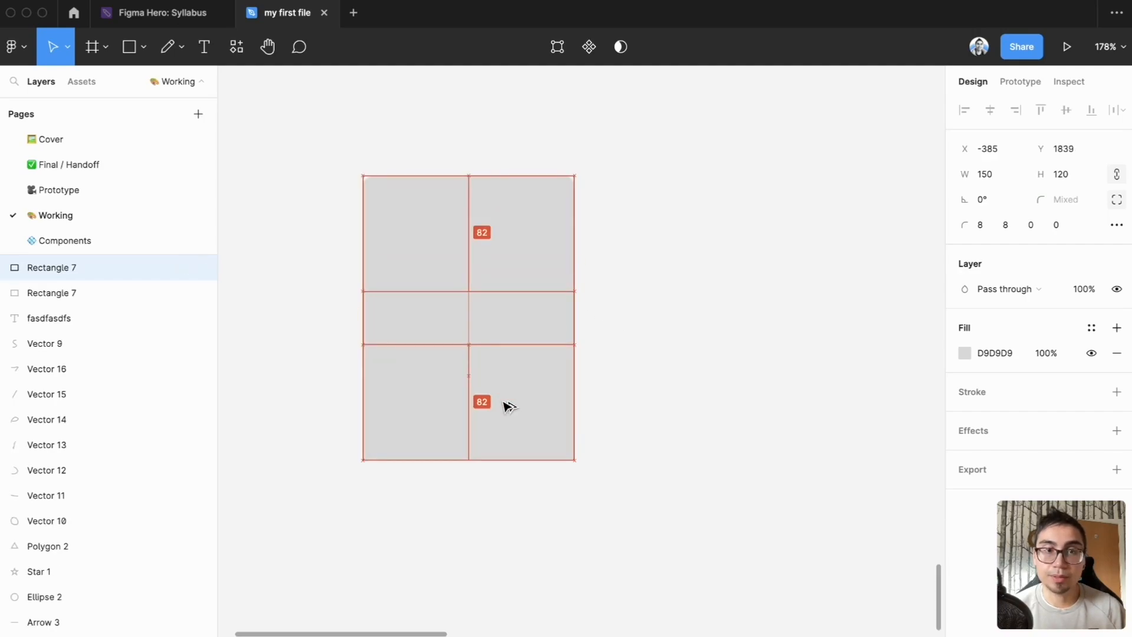
pyautogui.rightClick(468, 440)
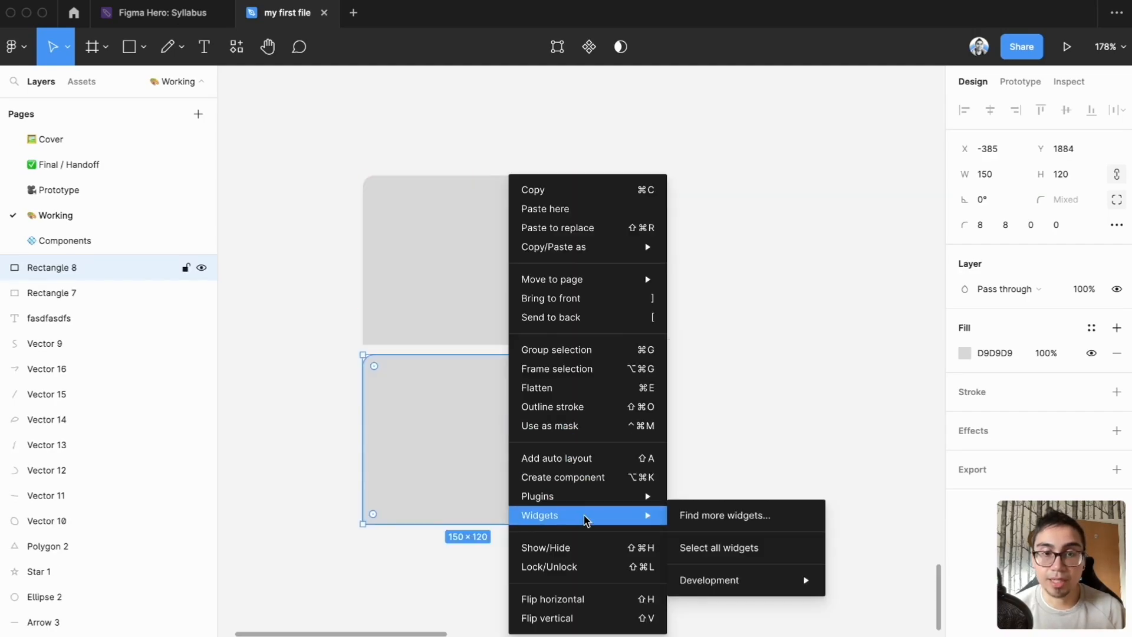
pyautogui.moveTo(589, 618)
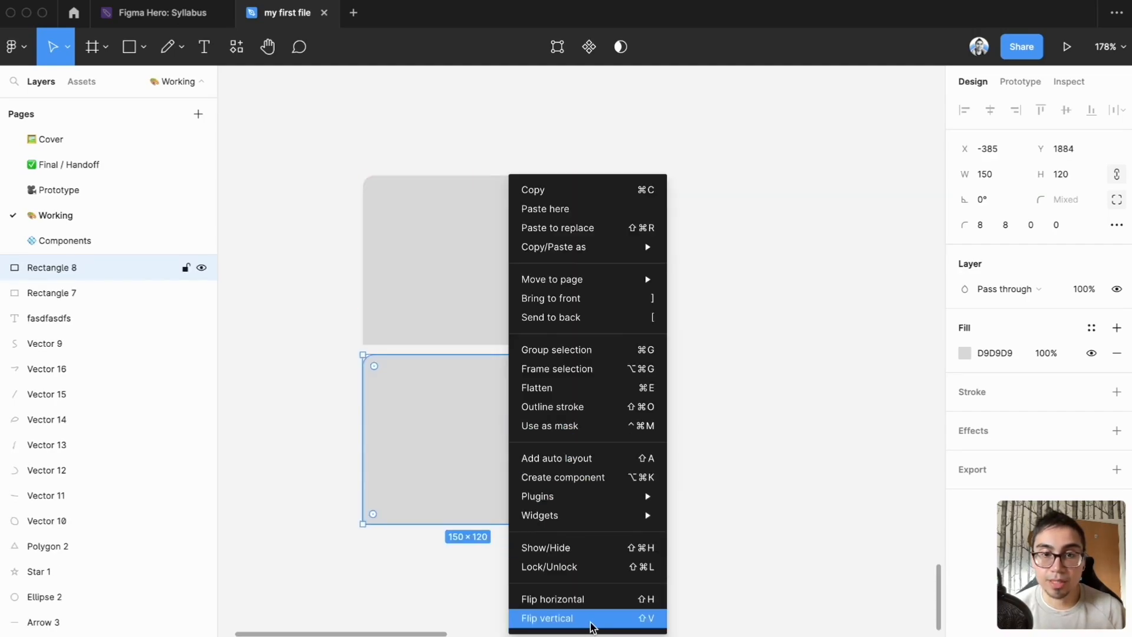
pyautogui.click(546, 618)
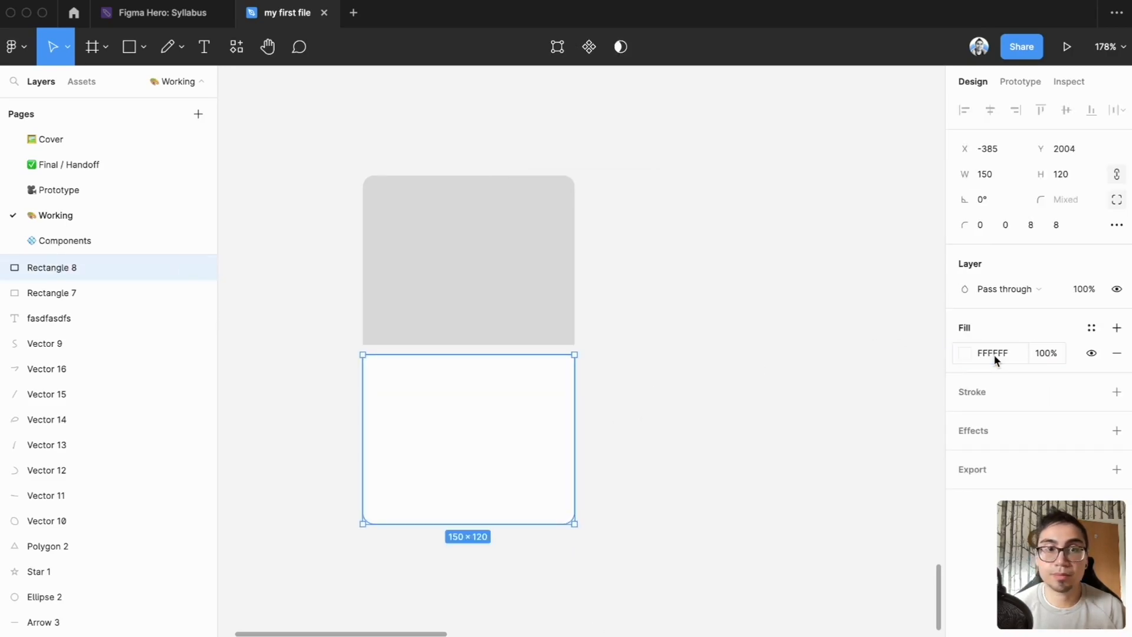
pyautogui.moveTo(467, 524); pyautogui.dragTo(468, 469)
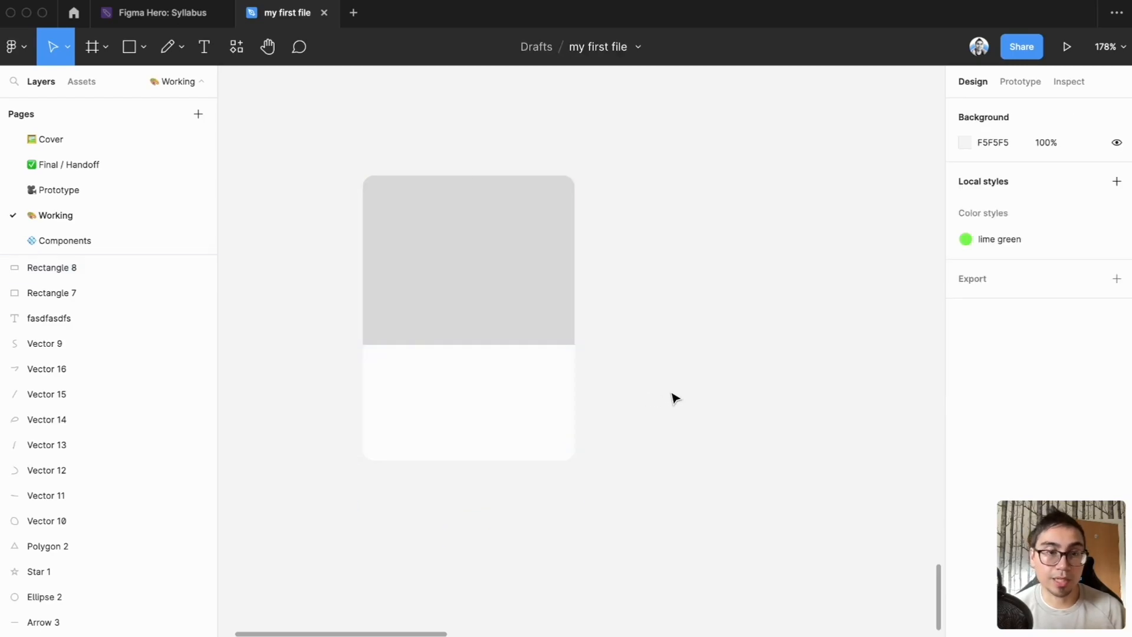
pyautogui.moveTo(704, 368)
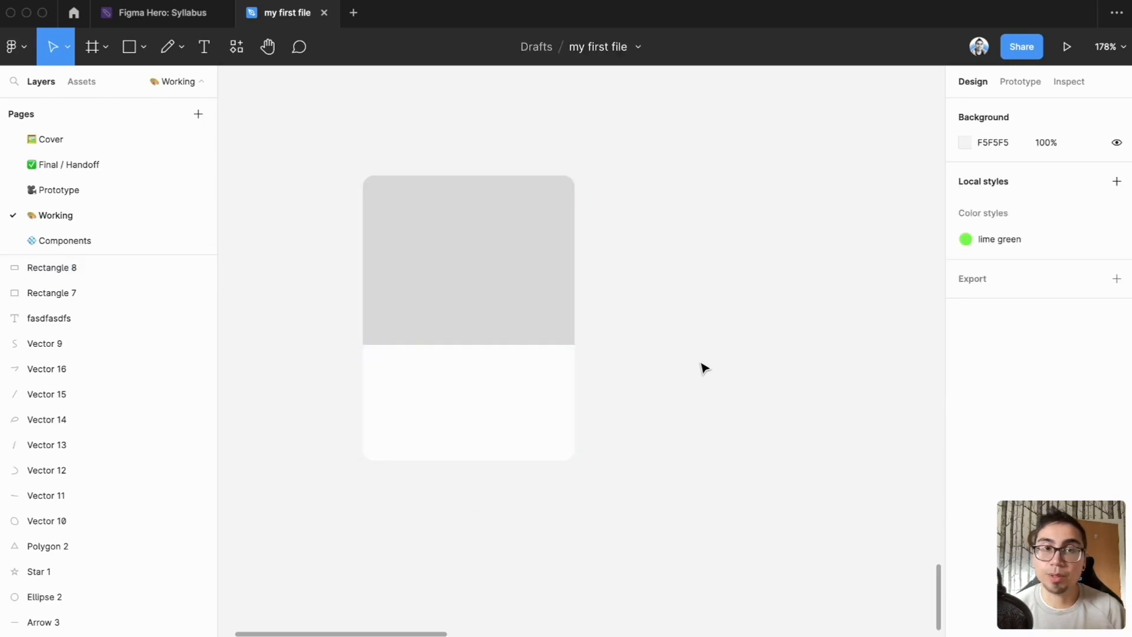
pyautogui.moveTo(138, 89)
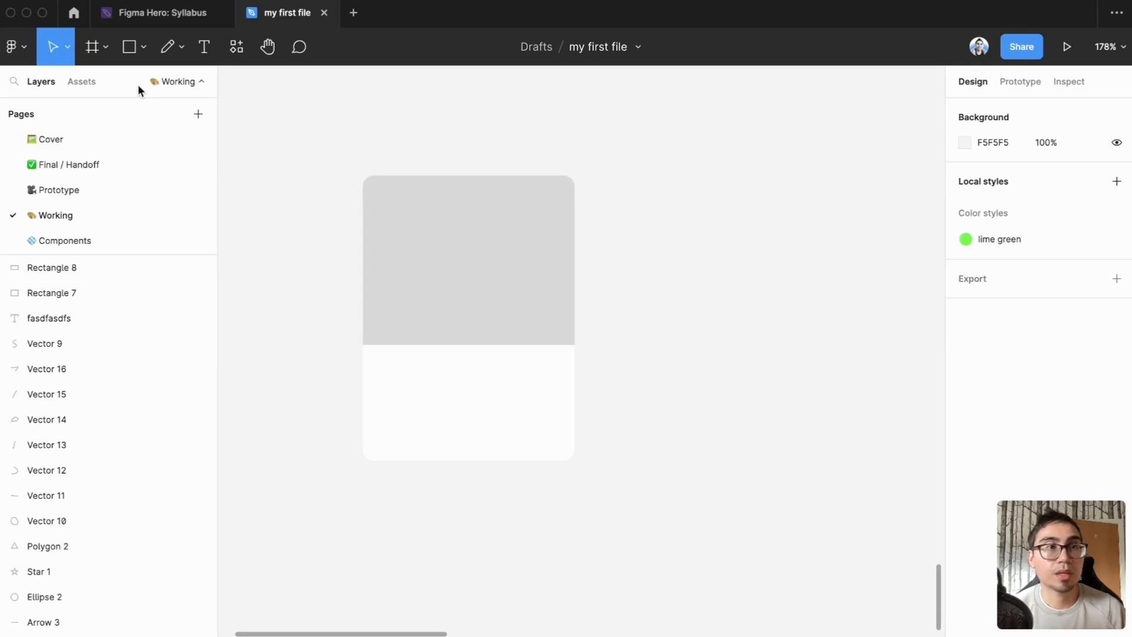
# Draw a grey triangle polygon right of the card and give it rounded corners
pyautogui.click(144, 48)
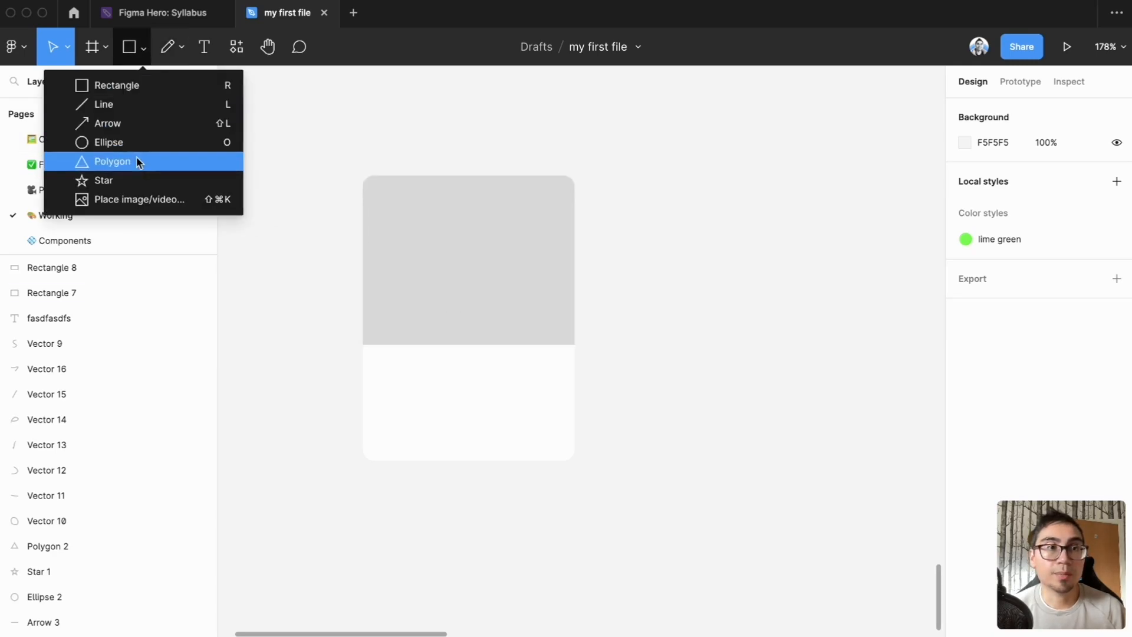
pyautogui.click(112, 161)
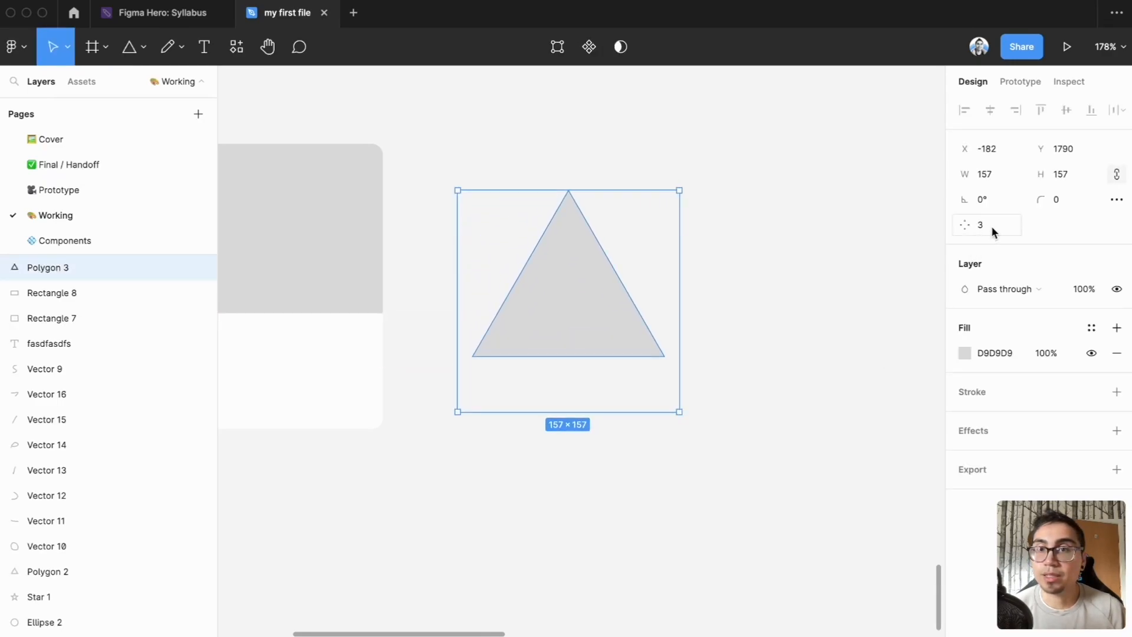
pyautogui.click(1061, 200)
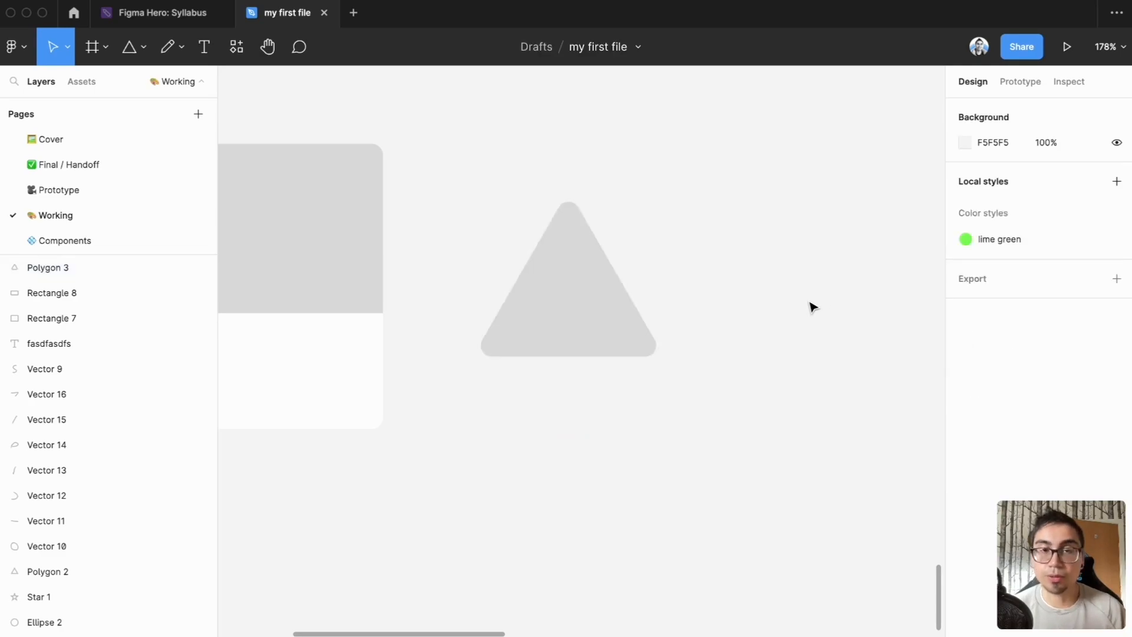
# Add a point on the triangle's right edge, dent it inward with corner radius 999
pyautogui.click(567, 289)
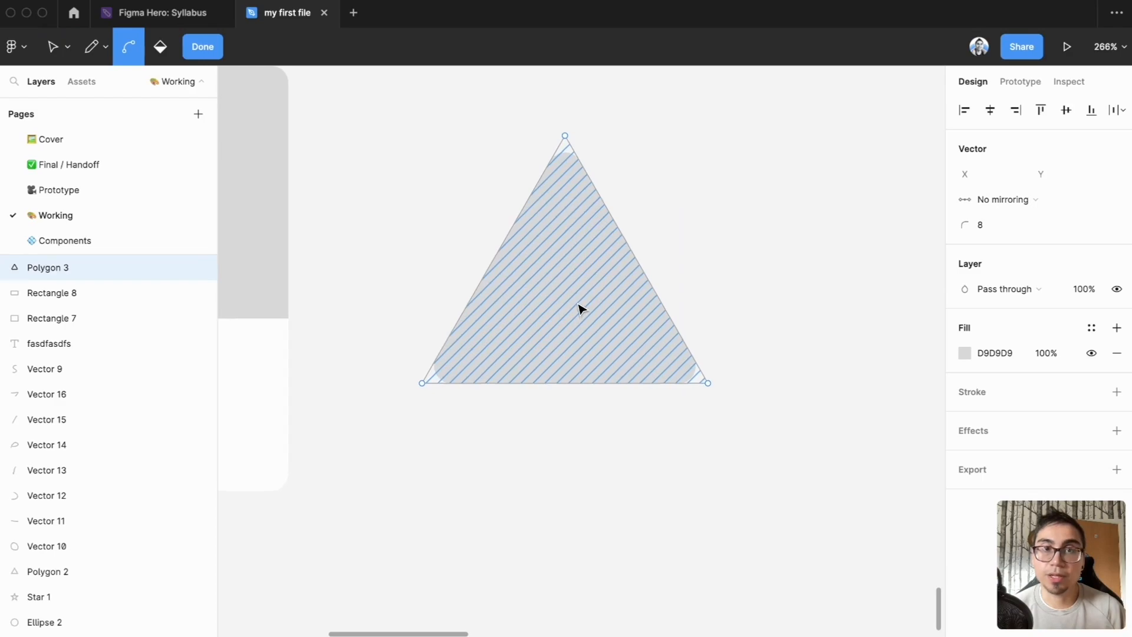
pyautogui.click(52, 46)
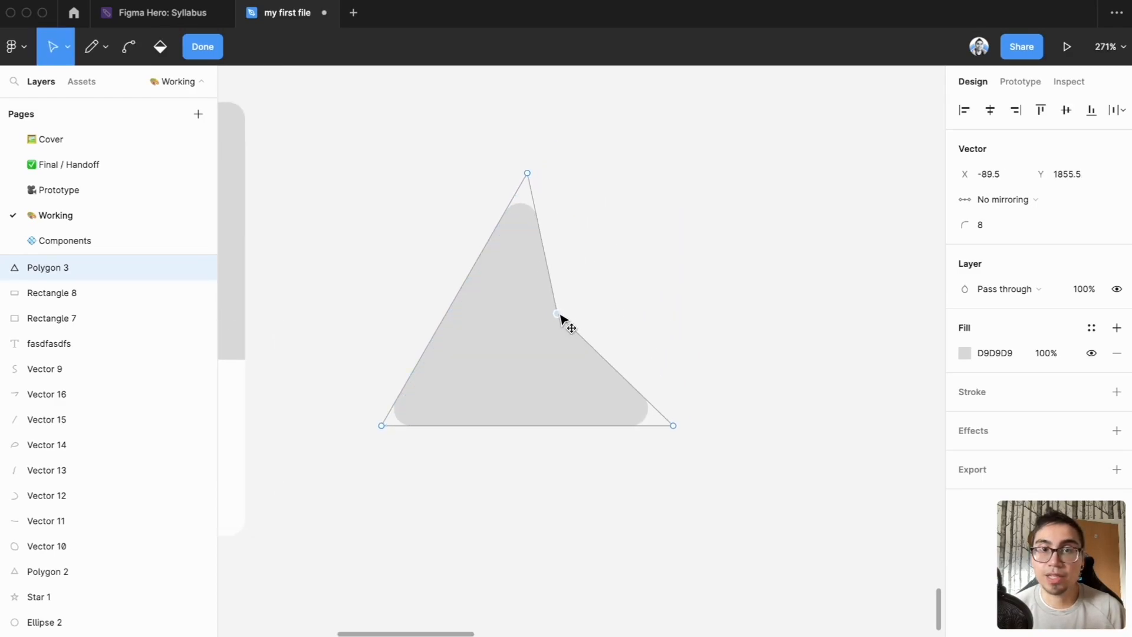
pyautogui.moveTo(556, 319); pyautogui.dragTo(543, 335)
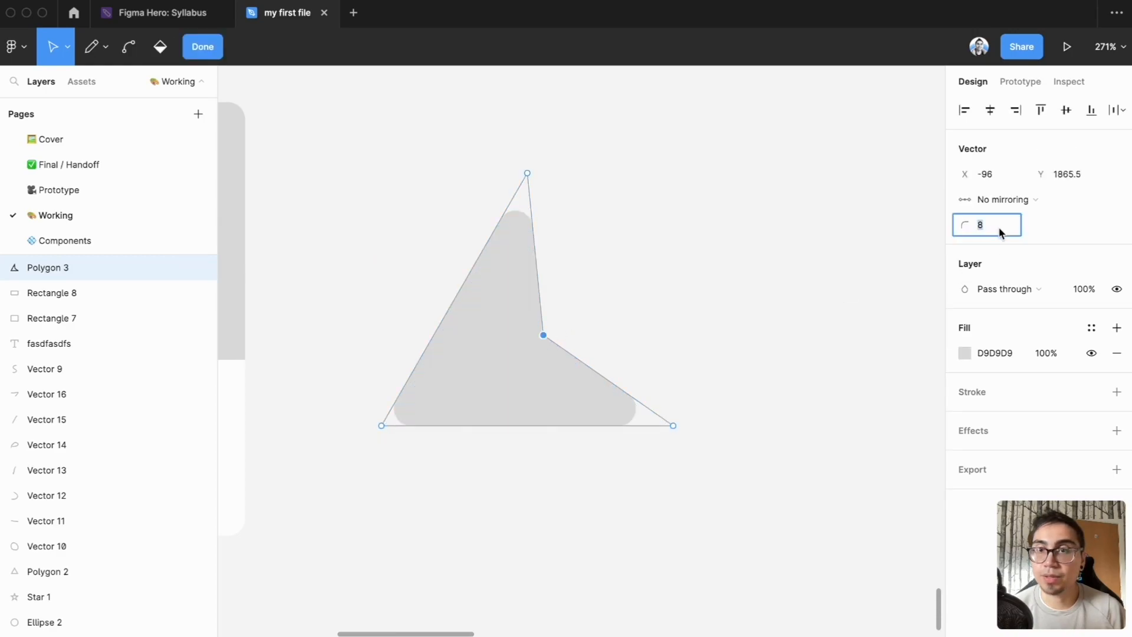
pyautogui.write('999')
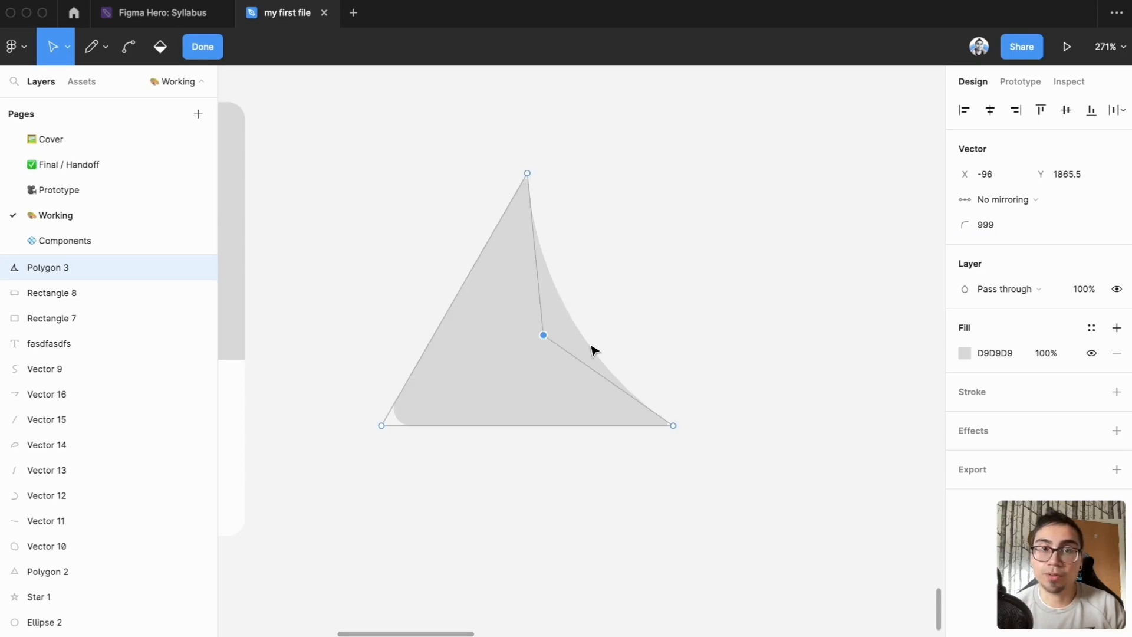
pyautogui.moveTo(533, 184)
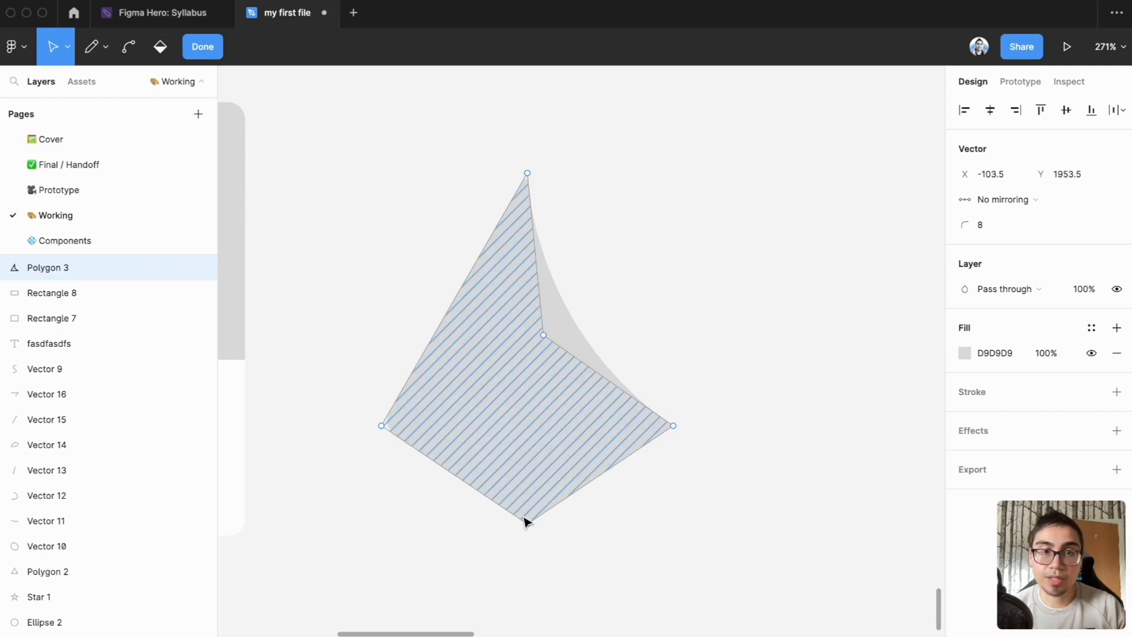
# Pull extra points out below the bottom and in from the left edge, then finish editing
pyautogui.moveTo(525, 522); pyautogui.dragTo(418, 511)
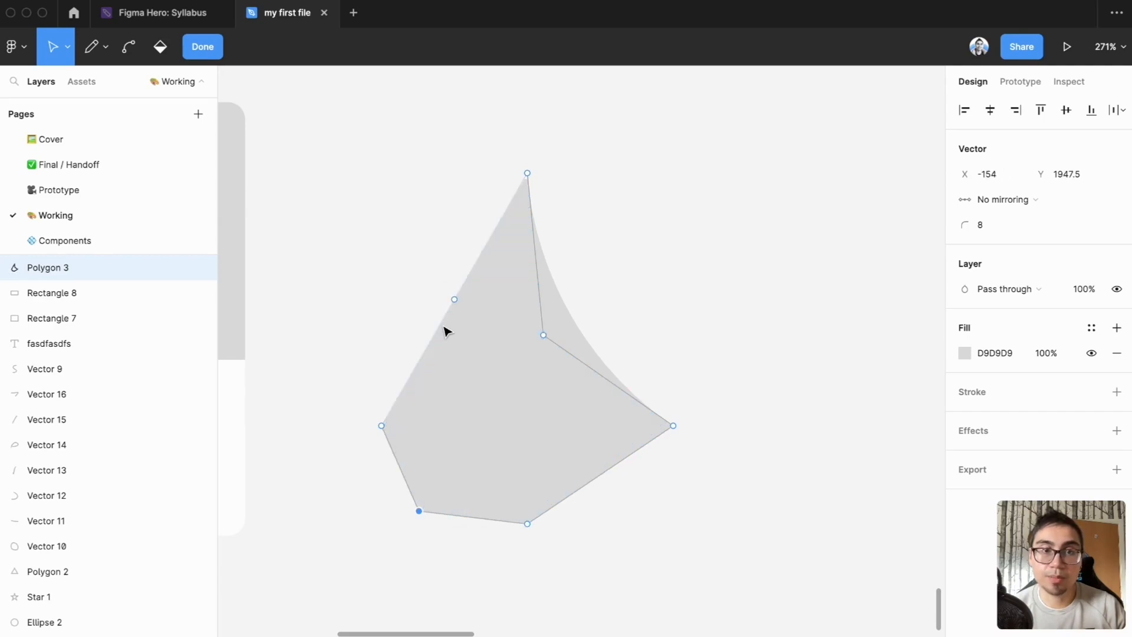
pyautogui.moveTo(453, 299); pyautogui.dragTo(442, 405)
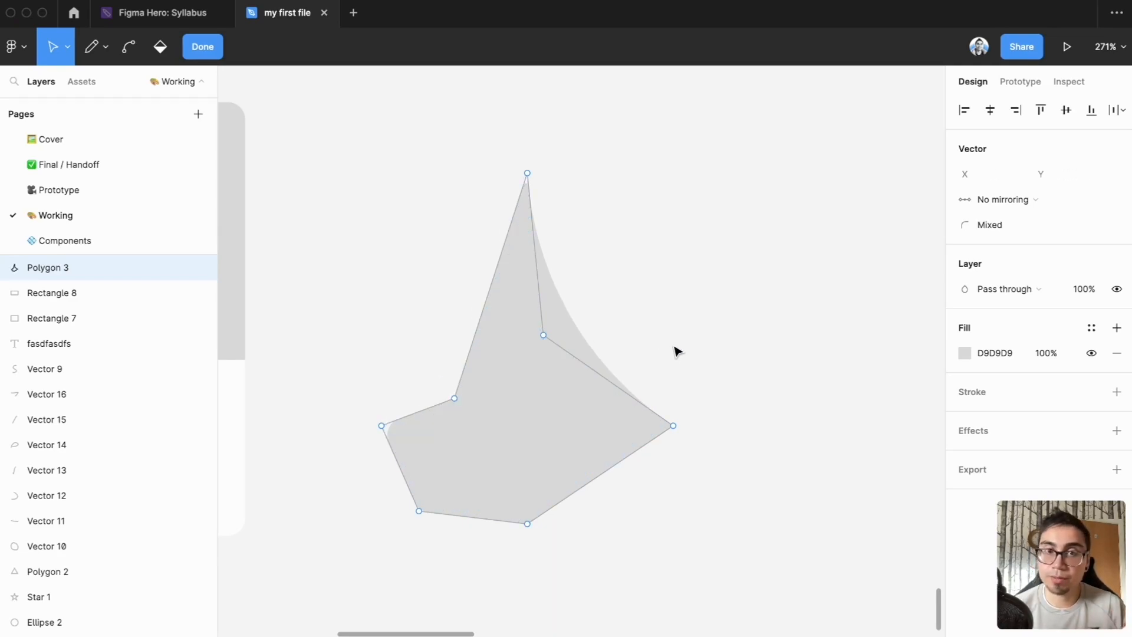
pyautogui.click(203, 46)
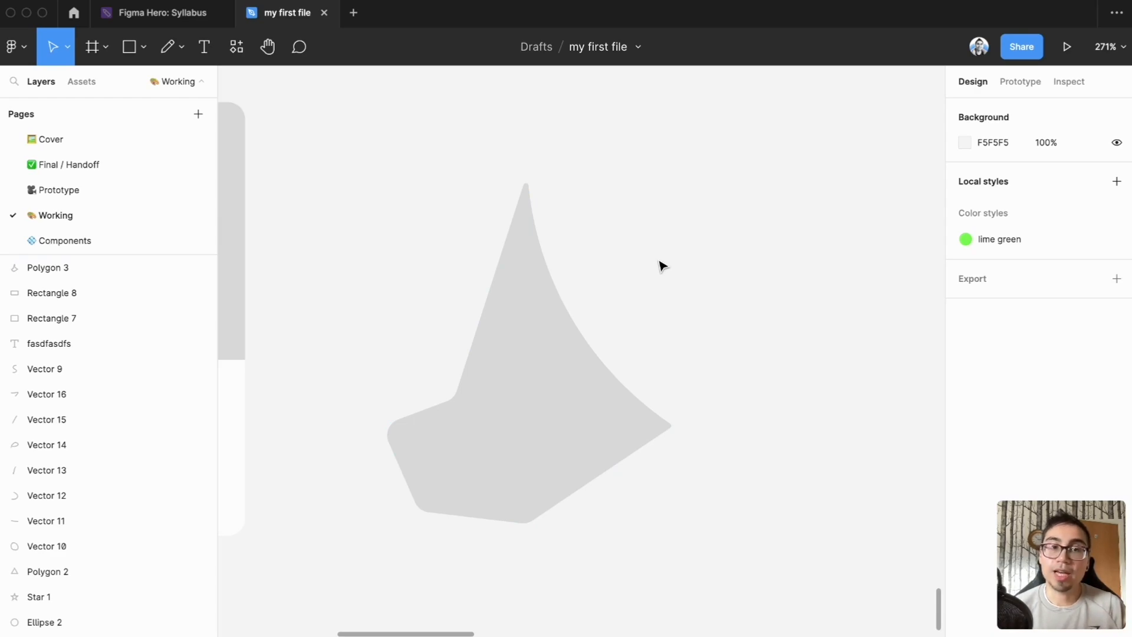
pyautogui.moveTo(676, 290)
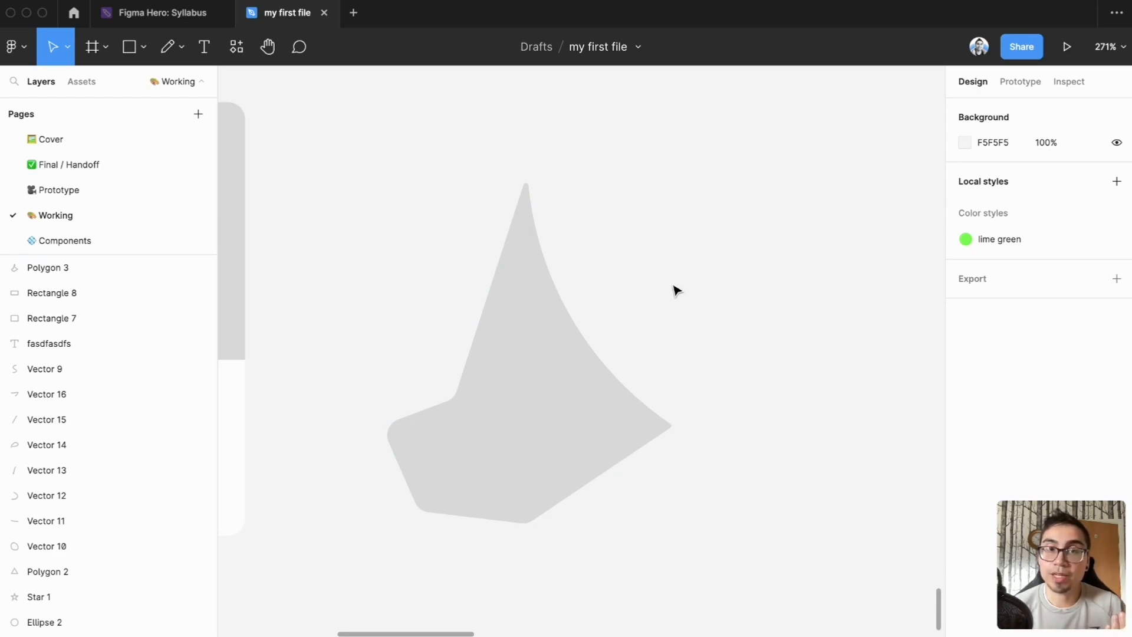
pyautogui.moveTo(686, 333)
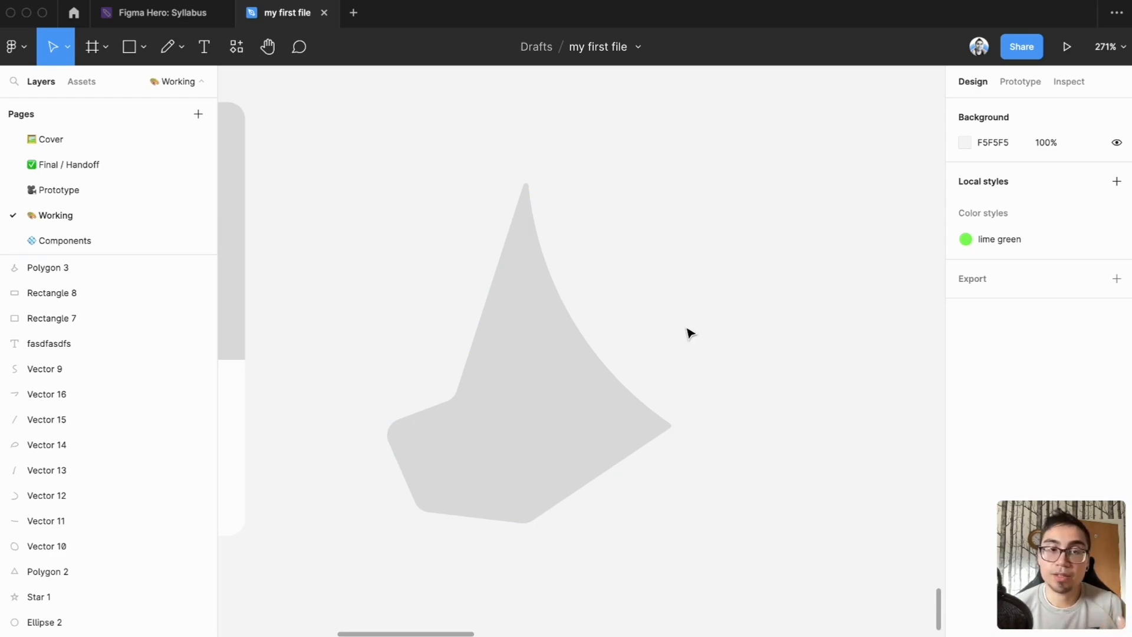
pyautogui.moveTo(695, 337)
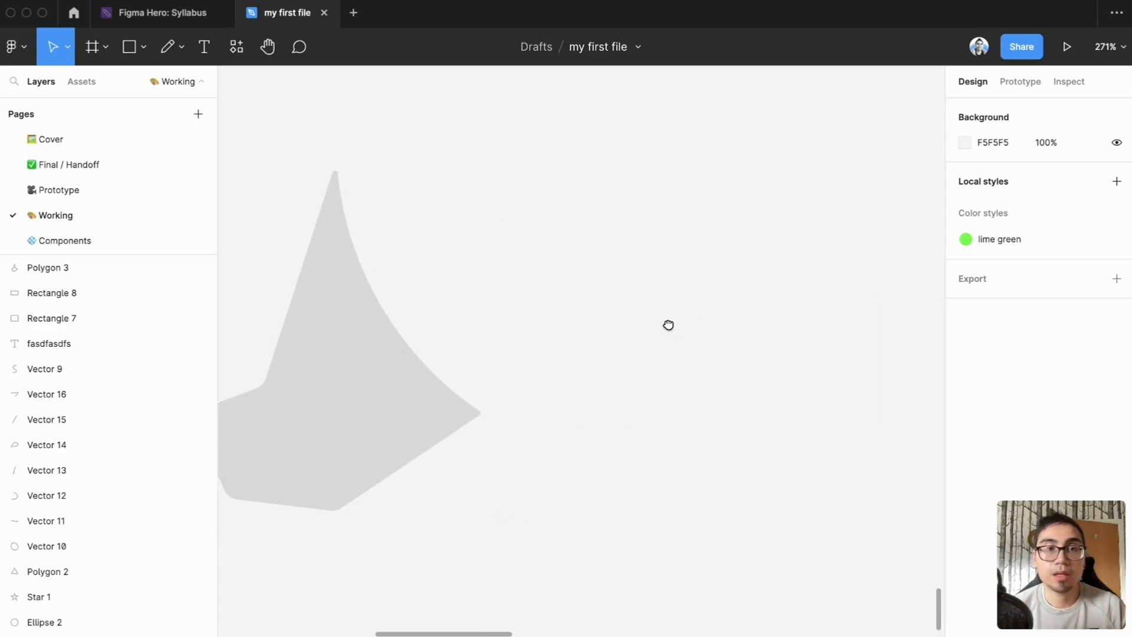
pyautogui.click(129, 46)
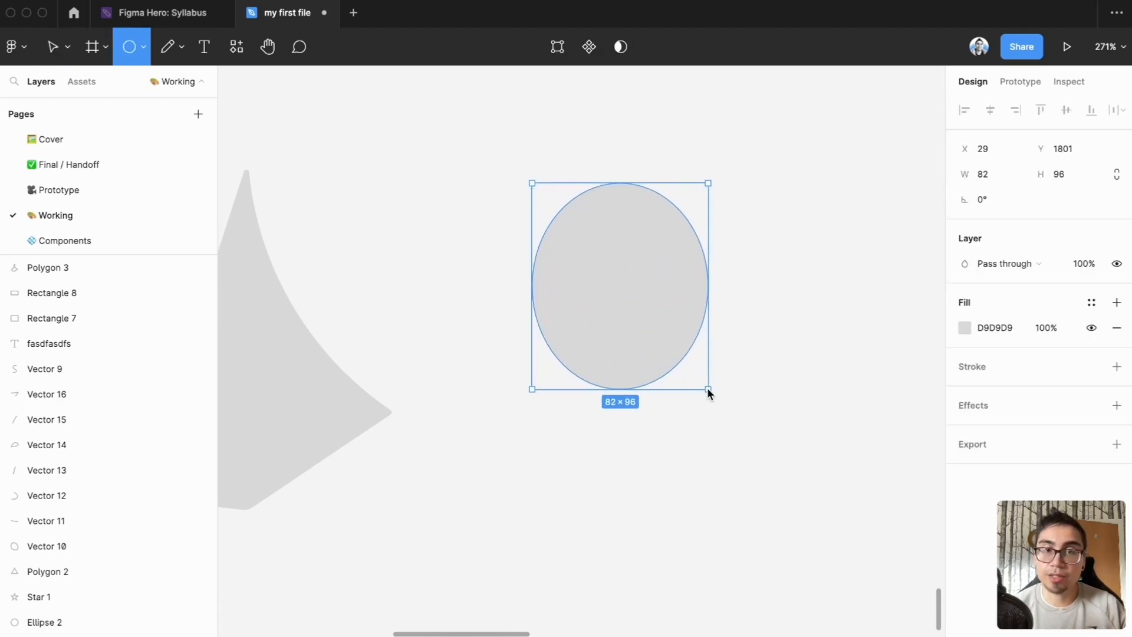
# Draw an ellipse beside the polygon and adjust it into a 119 × 119 circle
pyautogui.moveTo(708, 389); pyautogui.dragTo(719, 389)
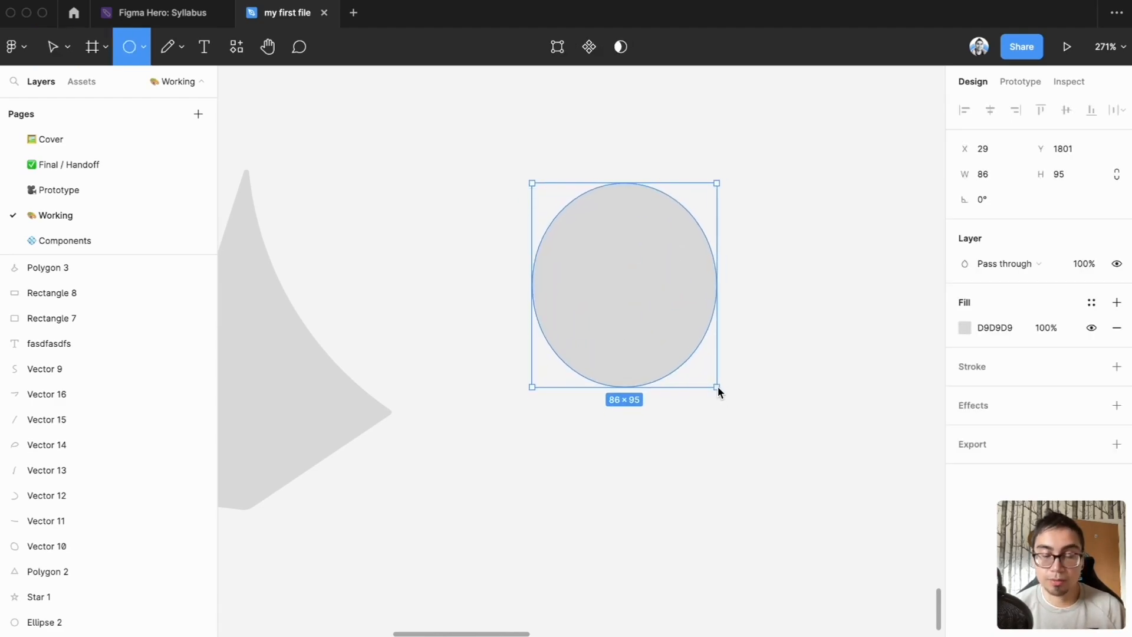
pyautogui.moveTo(718, 386); pyautogui.dragTo(750, 425)
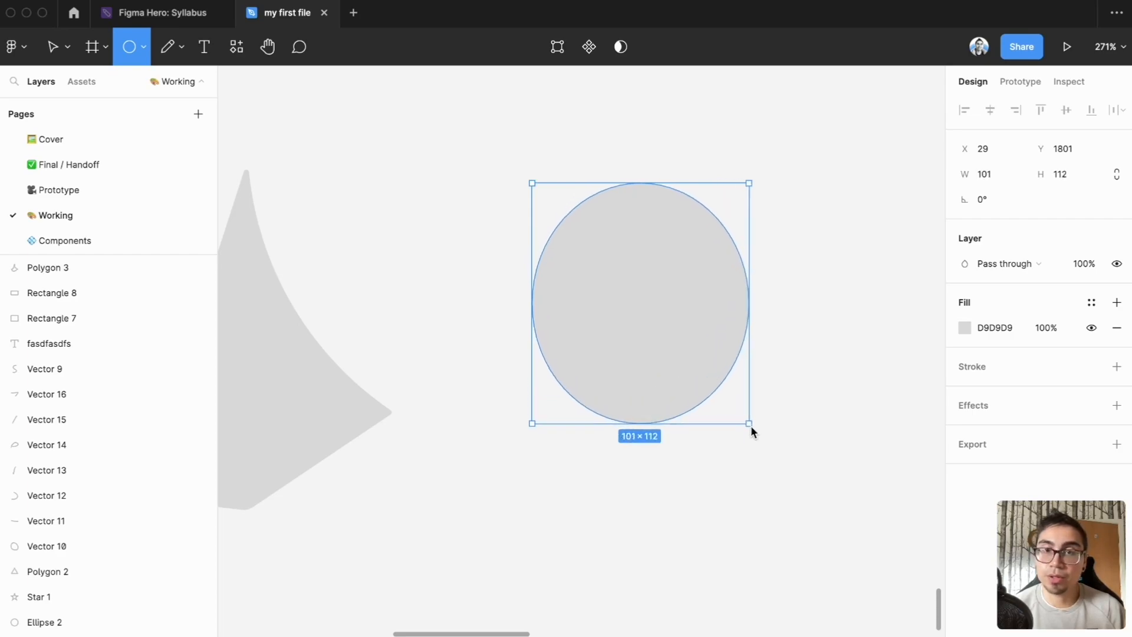
pyautogui.moveTo(749, 424); pyautogui.dragTo(790, 439)
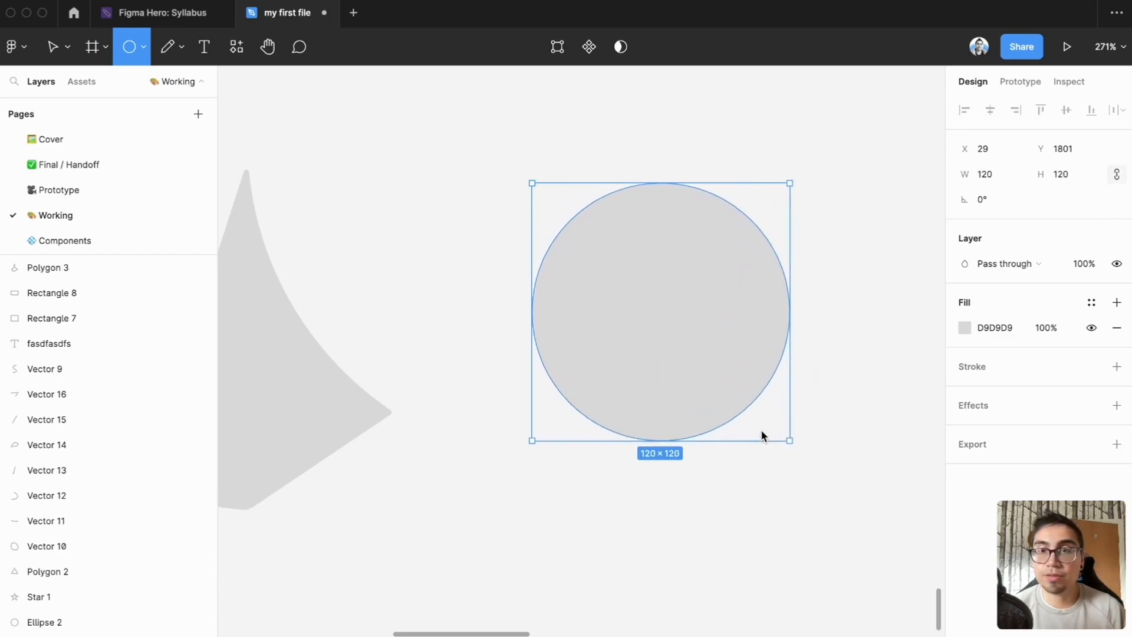
pyautogui.moveTo(790, 438); pyautogui.dragTo(731, 383)
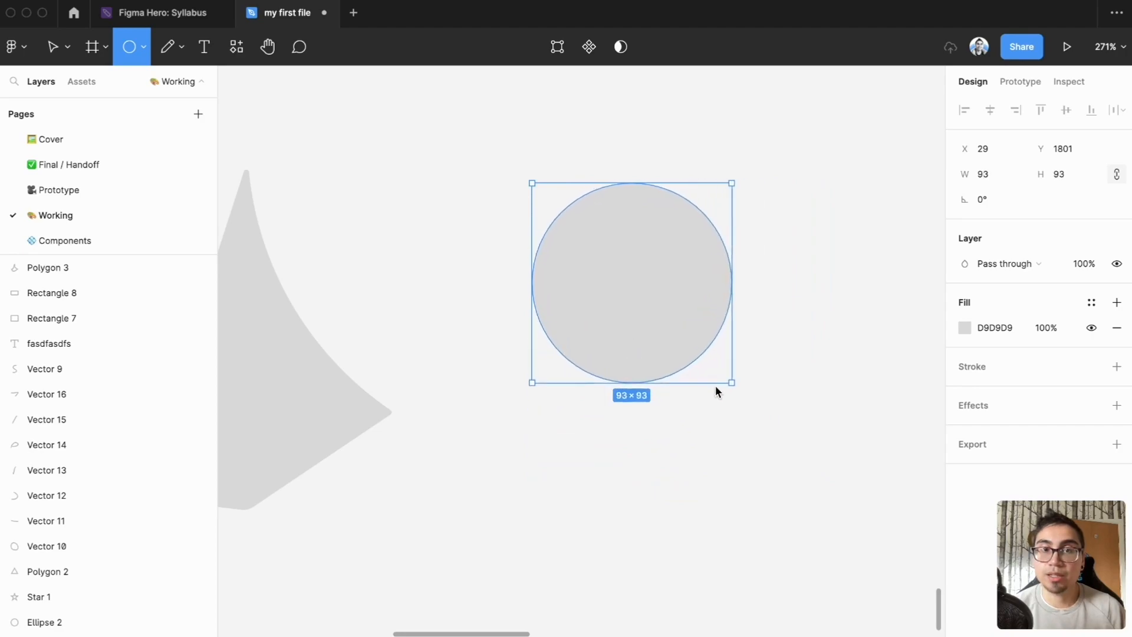
pyautogui.moveTo(731, 383); pyautogui.dragTo(739, 390)
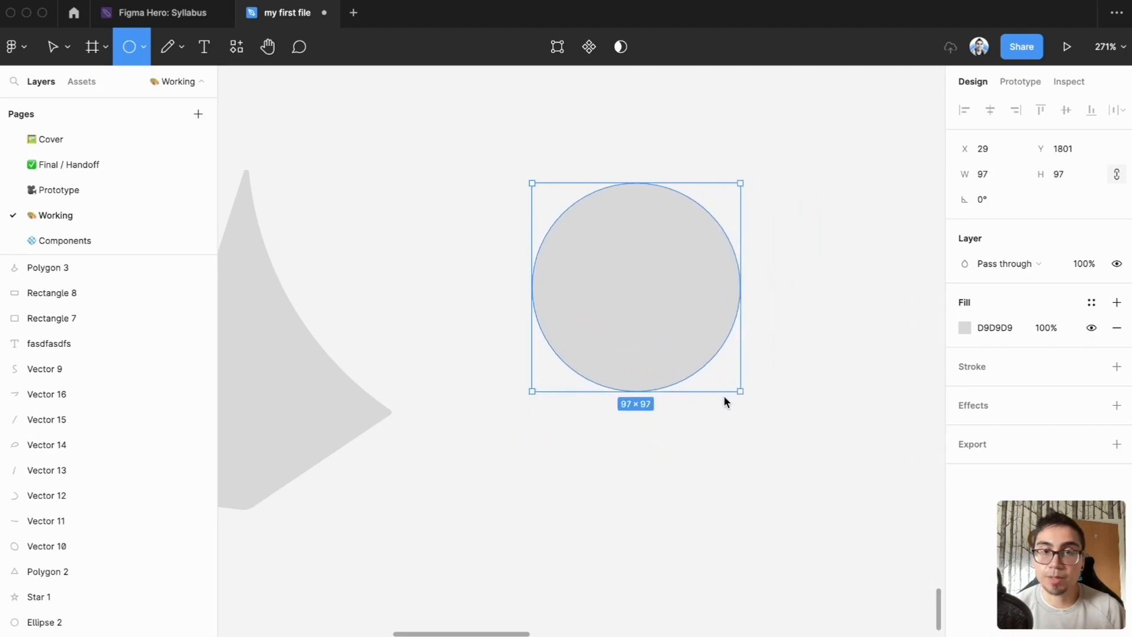
pyautogui.moveTo(739, 390); pyautogui.dragTo(789, 438)
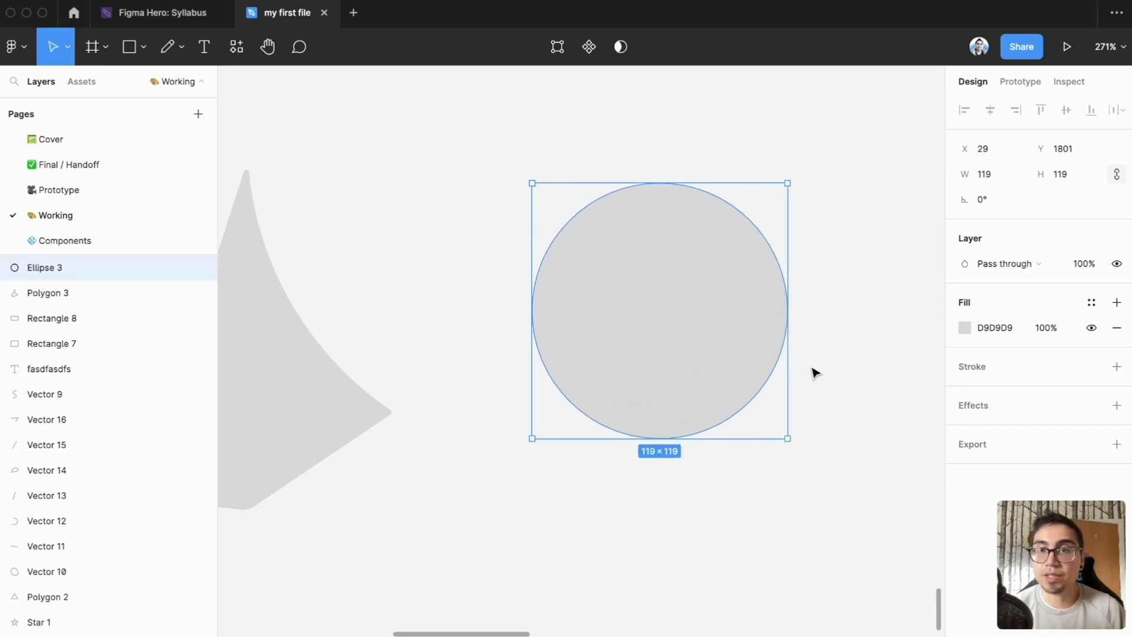
pyautogui.moveTo(841, 348)
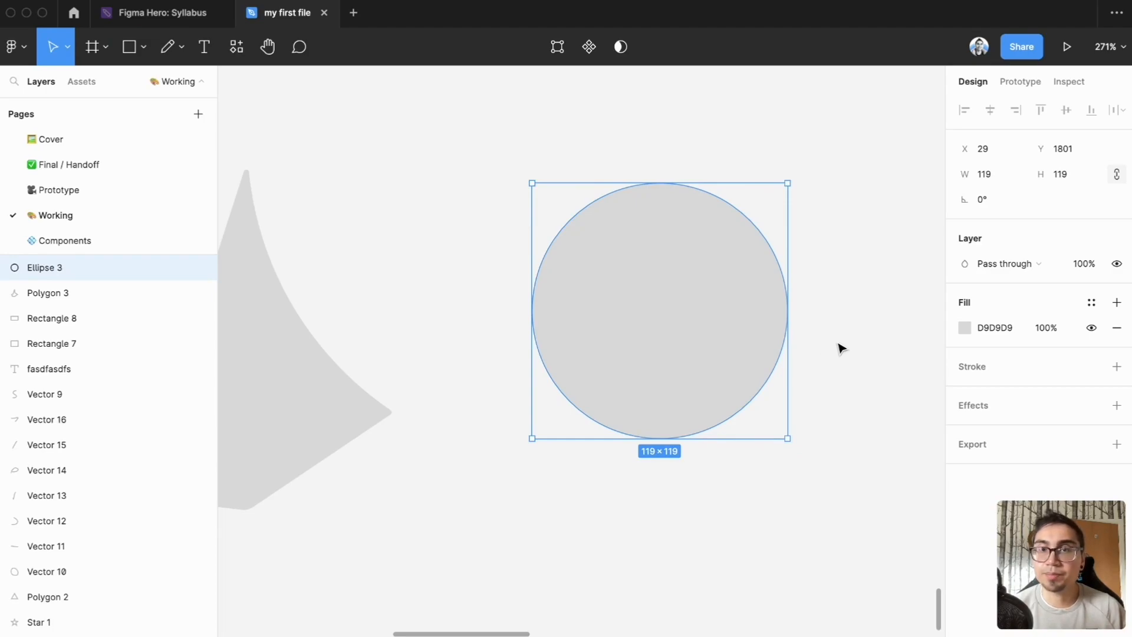
pyautogui.moveTo(760, 384)
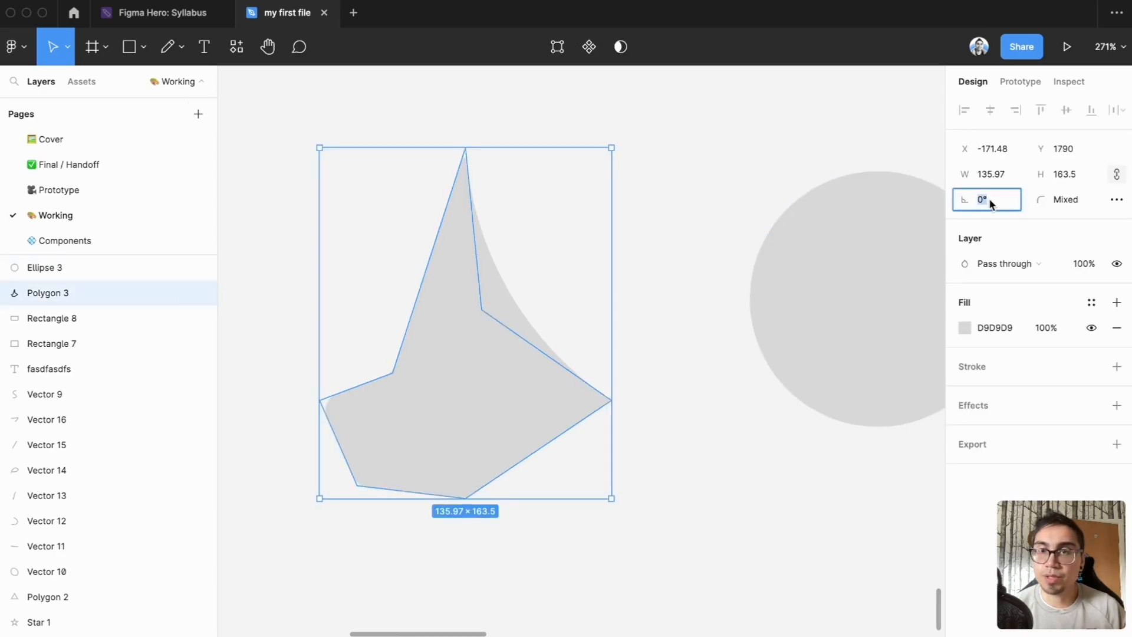
pyautogui.write('90')
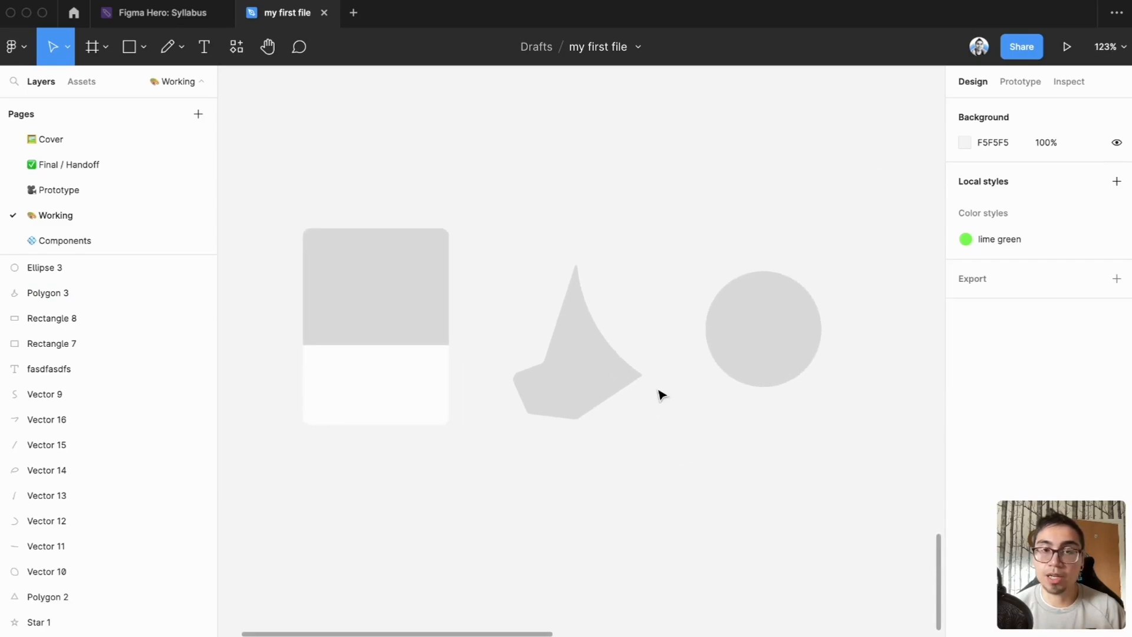
pyautogui.moveTo(689, 422)
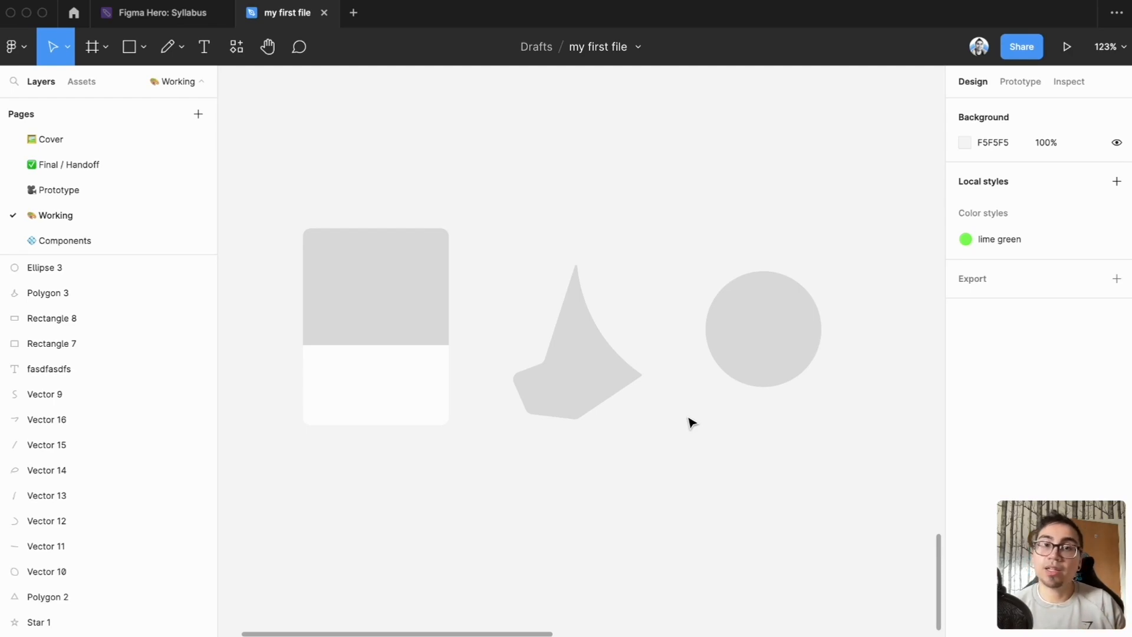
pyautogui.moveTo(686, 427)
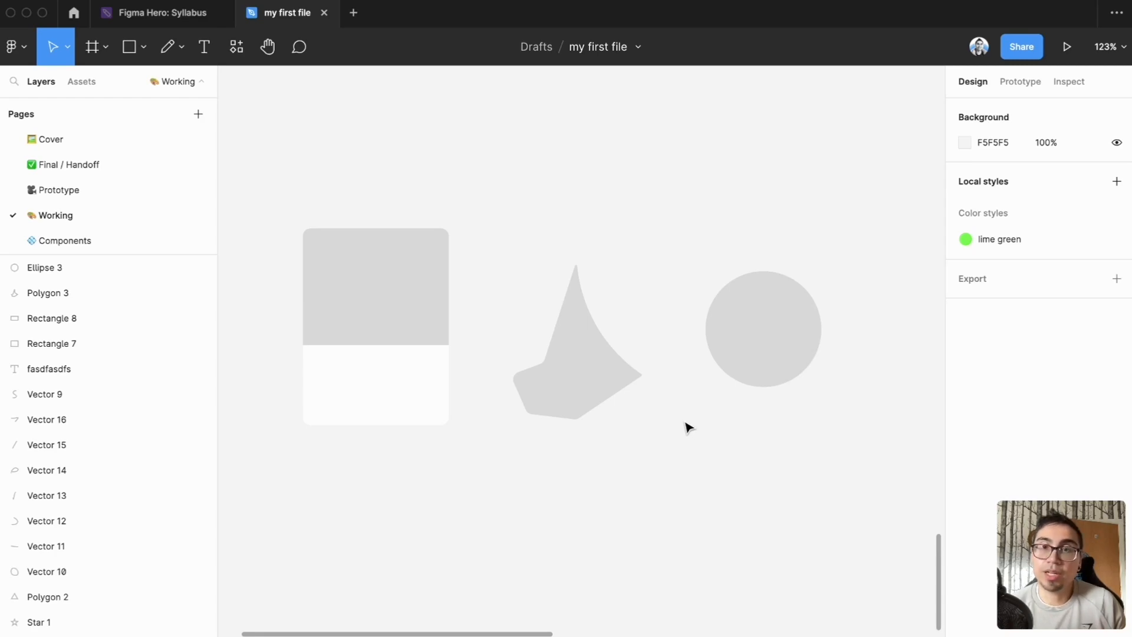
pyautogui.moveTo(671, 591)
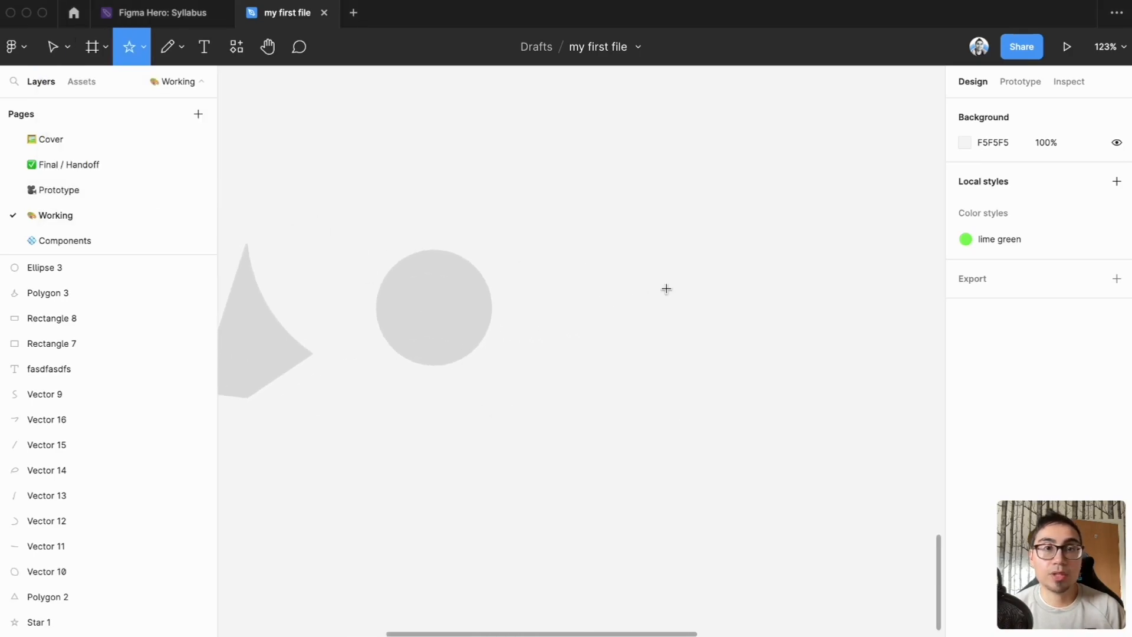
# Draw a 152 px star right of the circle and set its point count to 60
pyautogui.moveTo(601, 257); pyautogui.dragTo(736, 394)
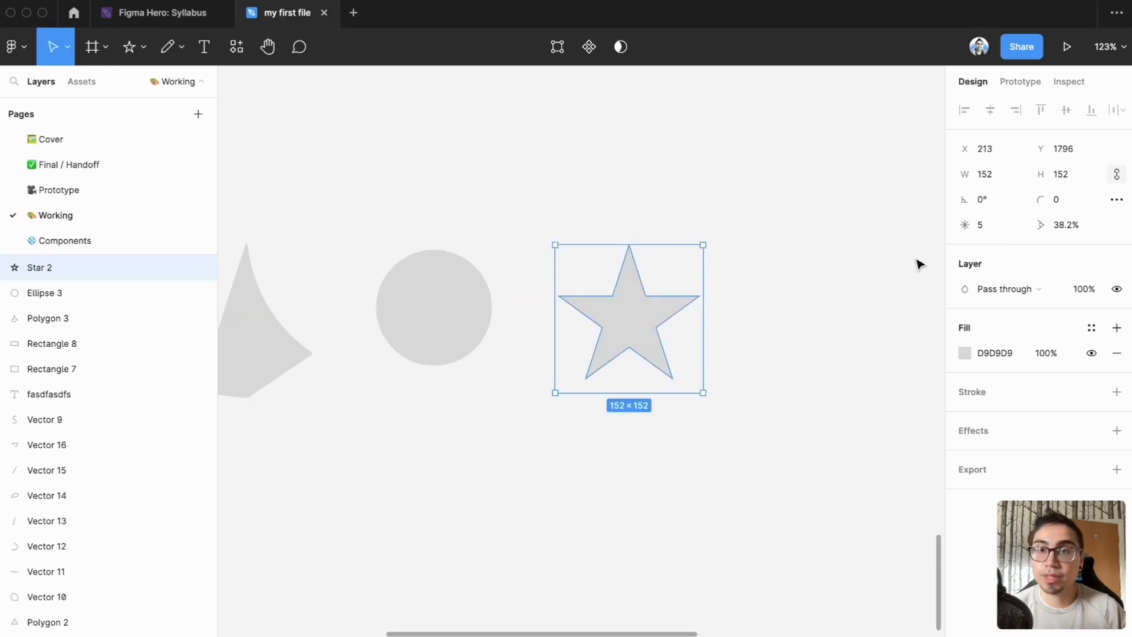
pyautogui.click(987, 224)
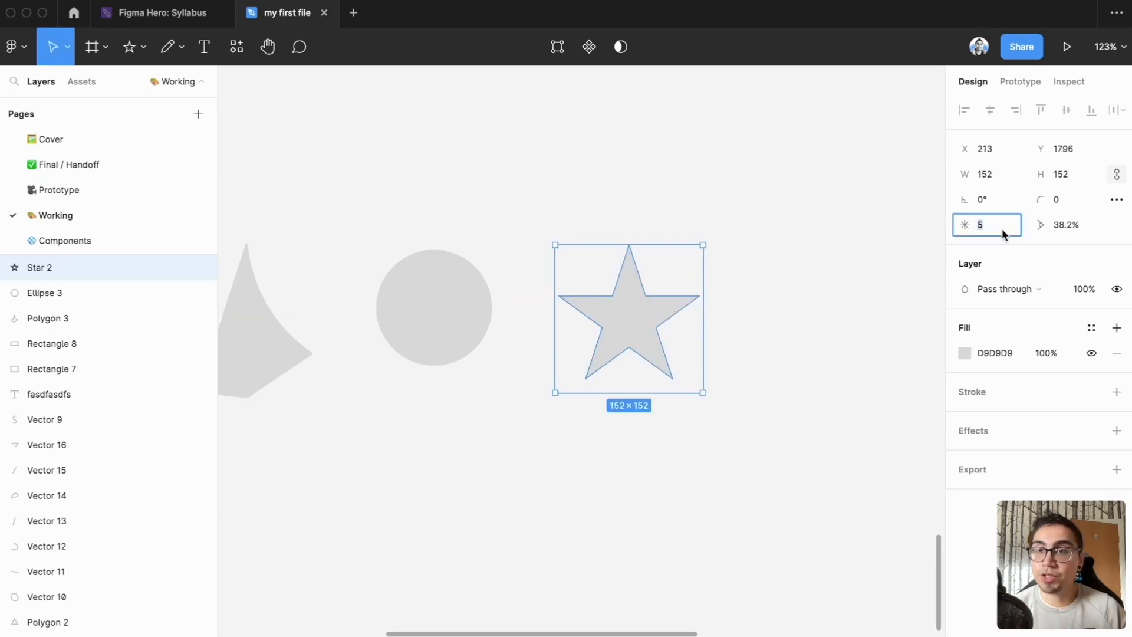
pyautogui.moveTo(980, 225)
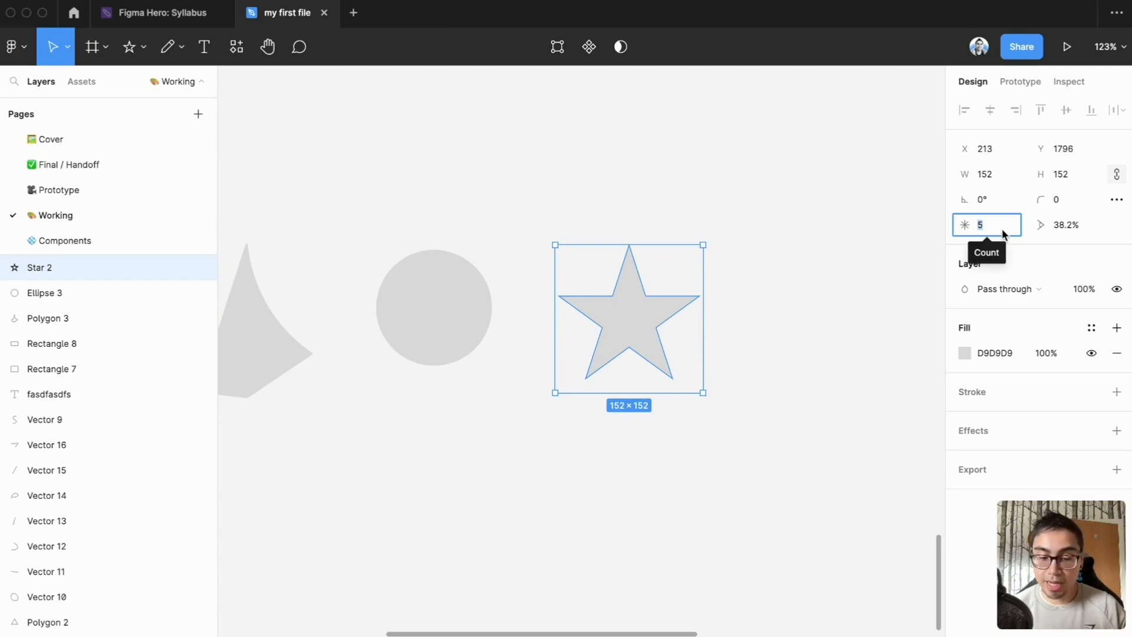
pyautogui.write('8')
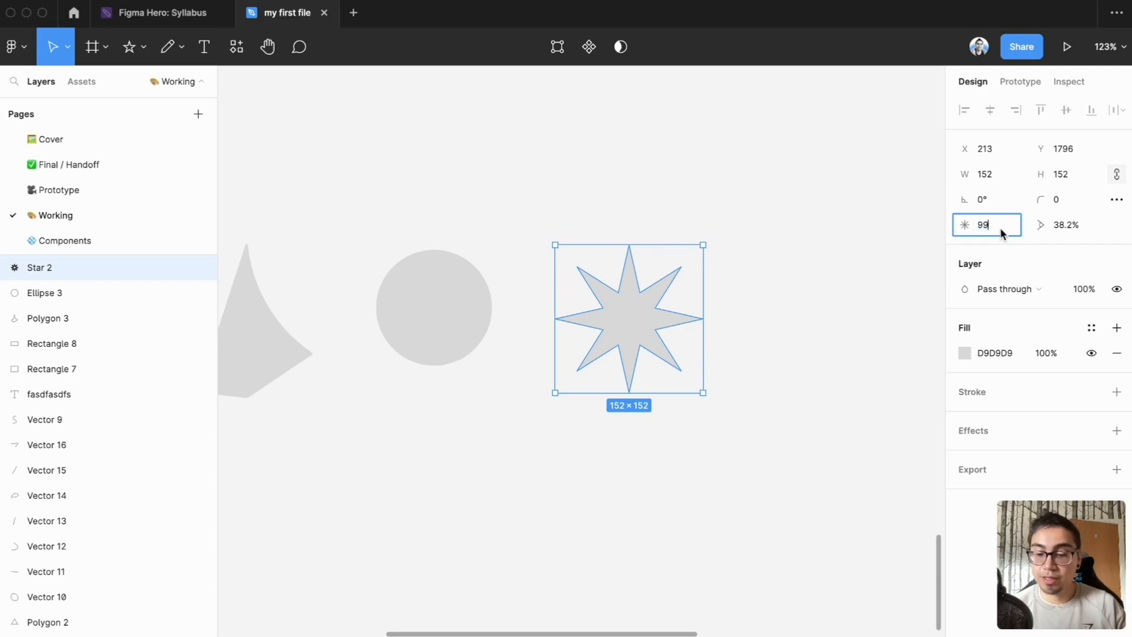
pyautogui.write('60')
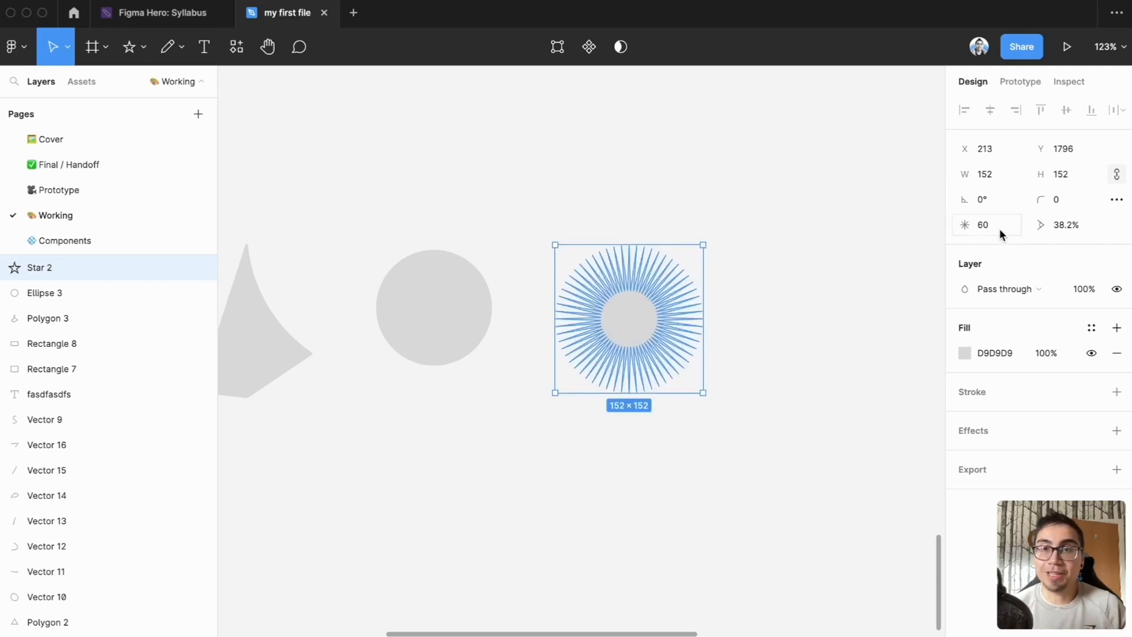
pyautogui.click(985, 224)
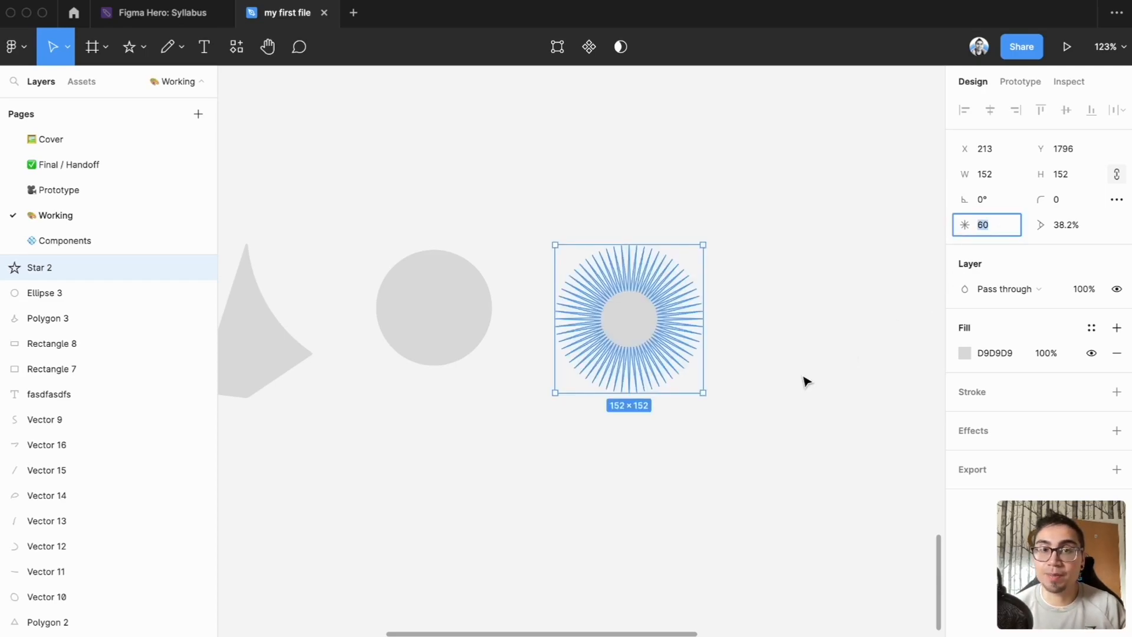
pyautogui.click(804, 381)
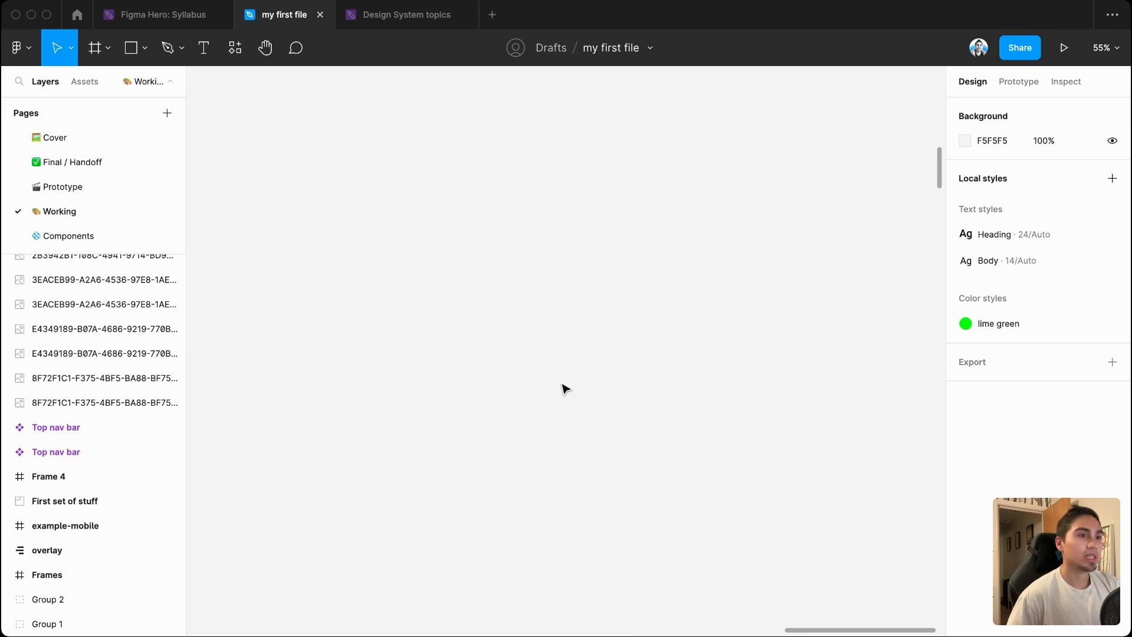
pyautogui.moveTo(555, 357)
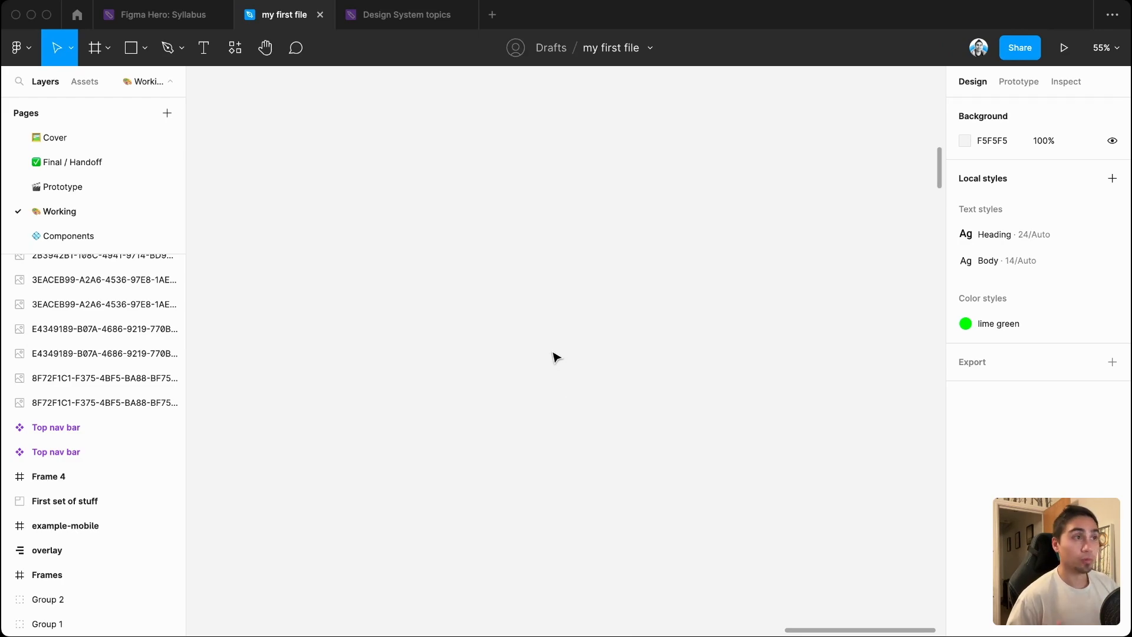
# Draw a grey circle and a same-size square beside it with corner radius 200
pyautogui.click(131, 48)
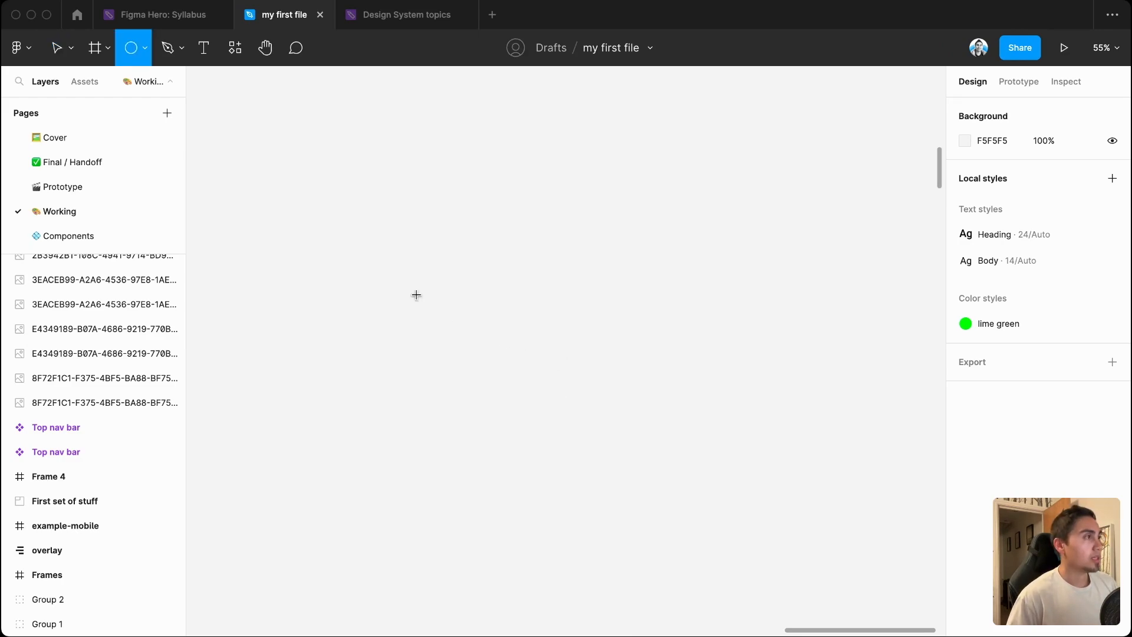
pyautogui.moveTo(392, 273); pyautogui.dragTo(453, 334)
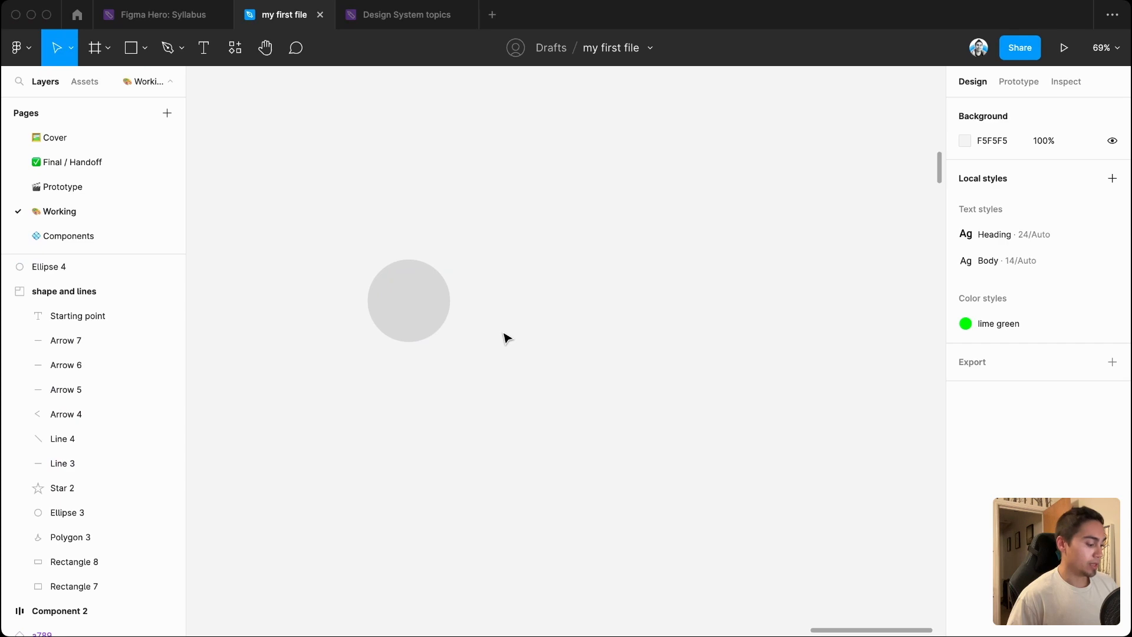
pyautogui.moveTo(504, 256); pyautogui.dragTo(588, 341)
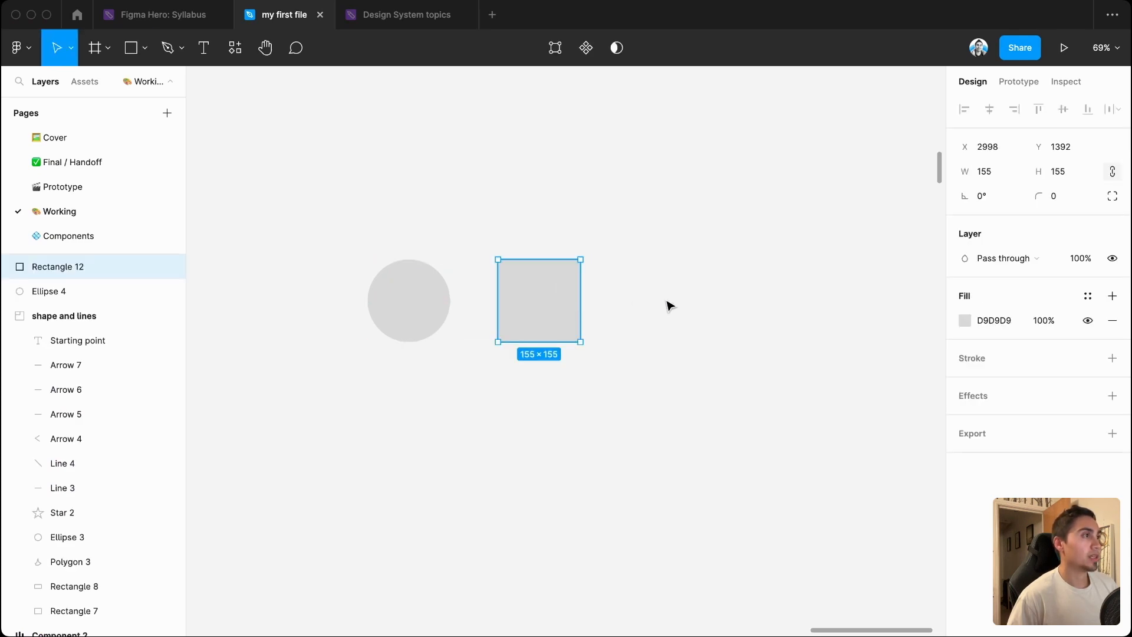
pyautogui.click(1060, 195)
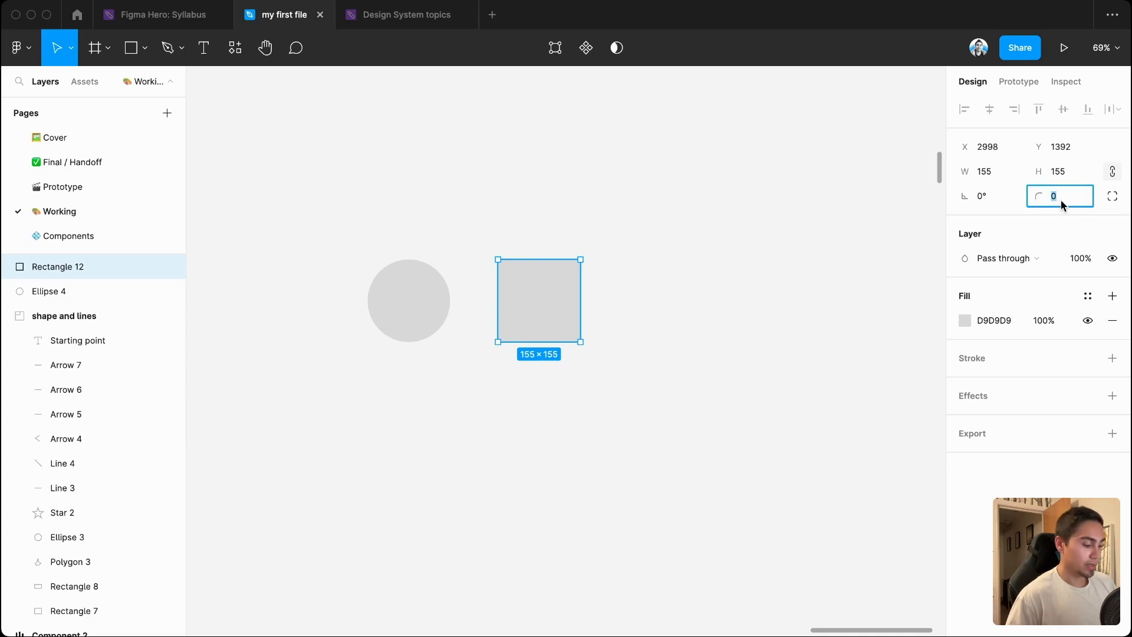
pyautogui.write('200')
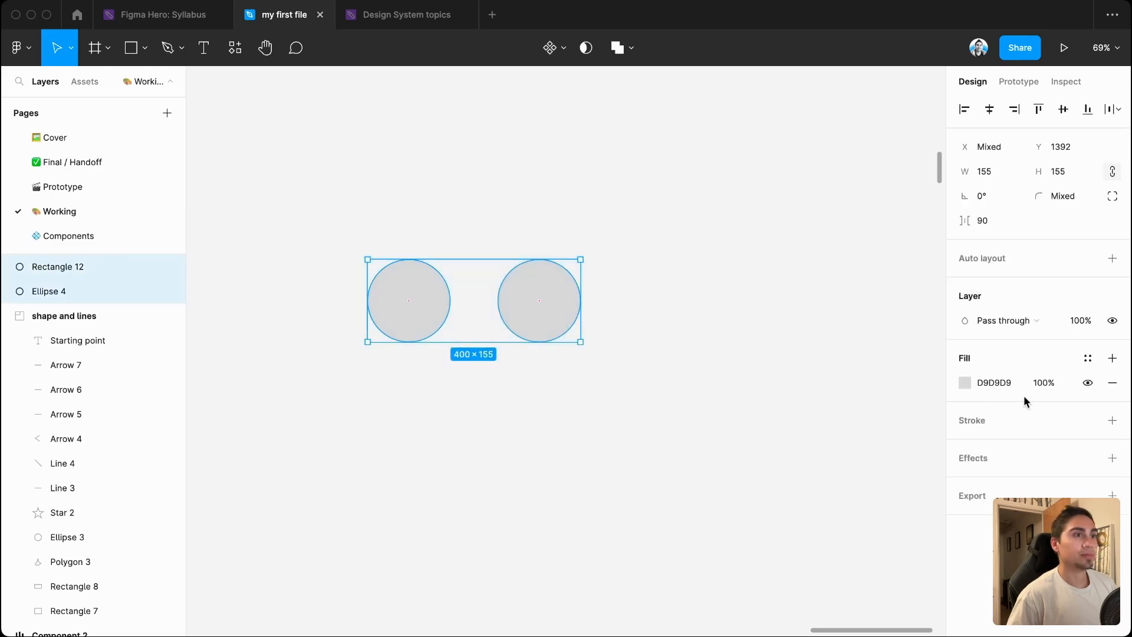
# Fill both shapes with Green 2 and scale them up together
pyautogui.click(1088, 357)
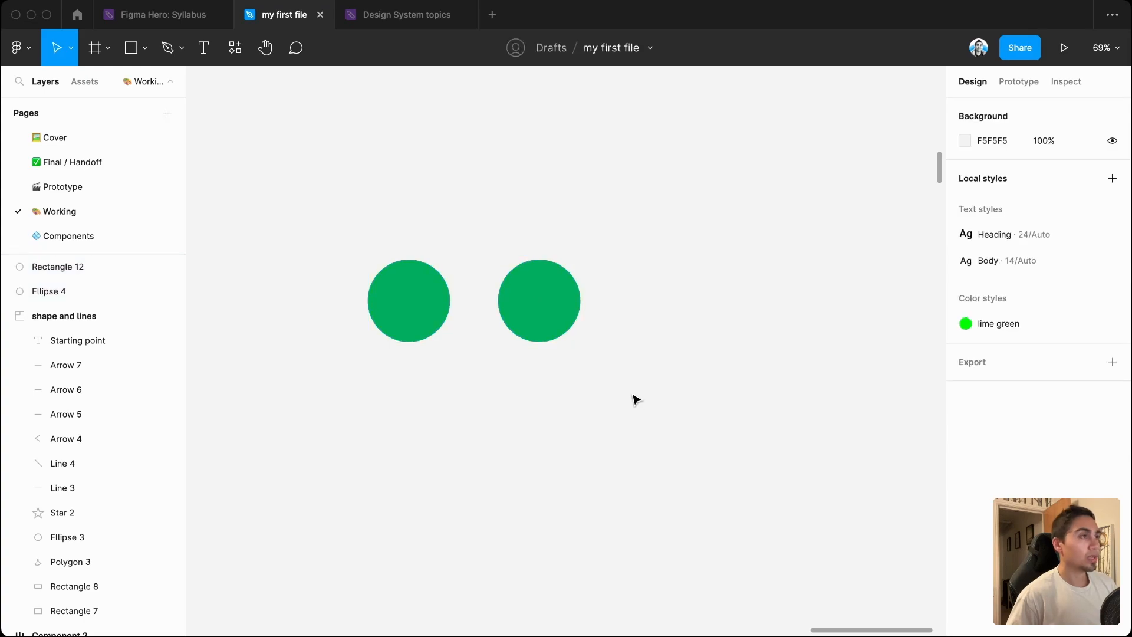
pyautogui.moveTo(652, 423)
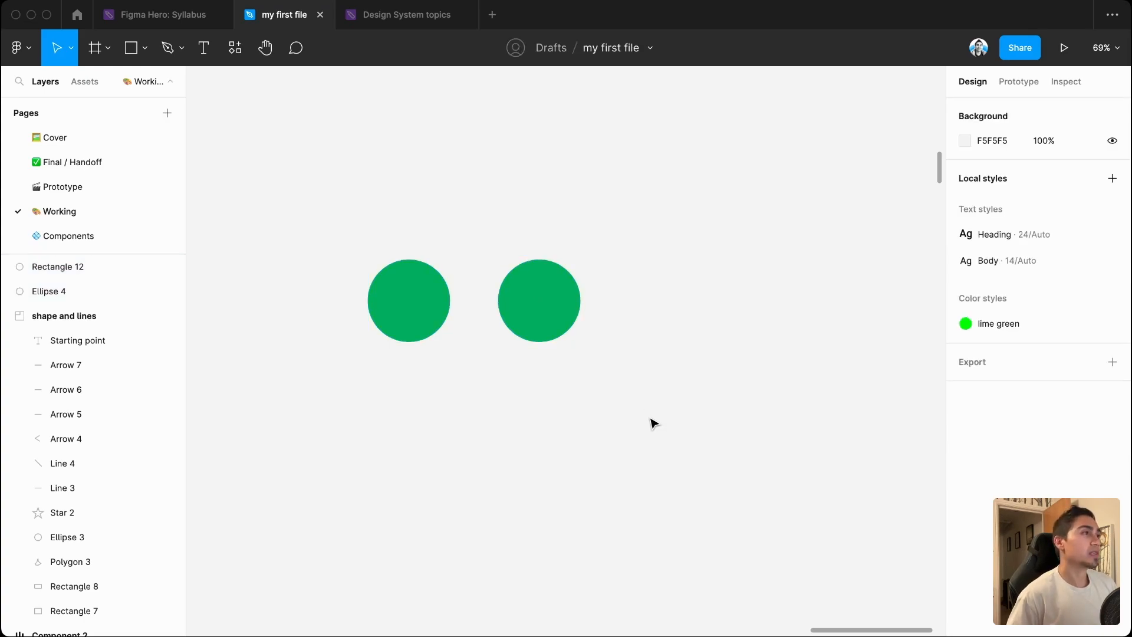
pyautogui.scroll(-3)
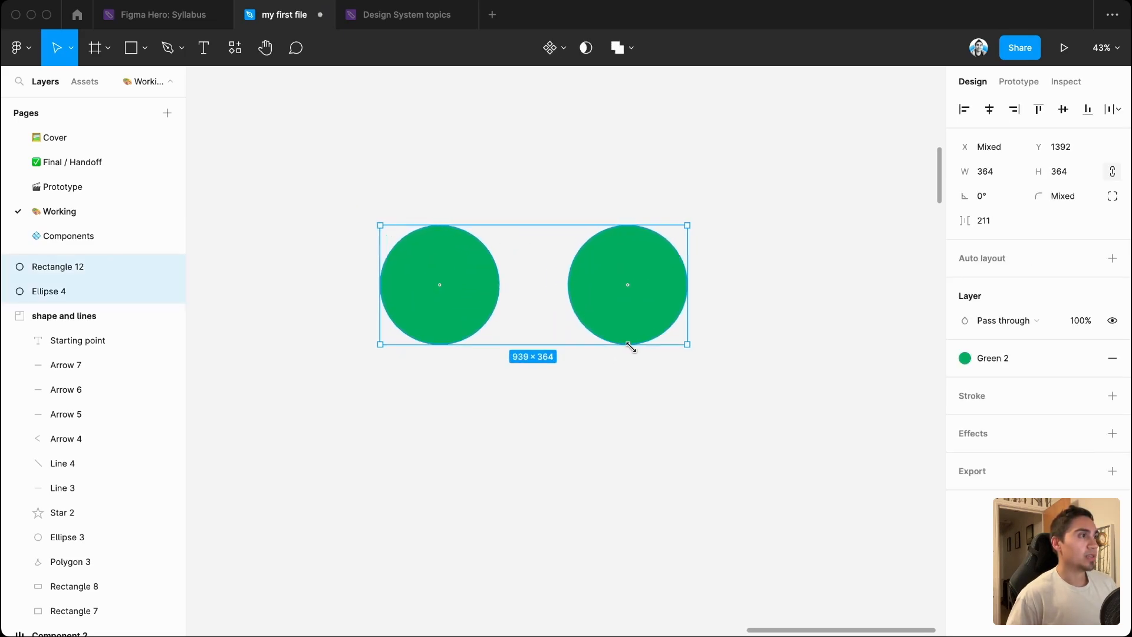
pyautogui.moveTo(686, 344); pyautogui.dragTo(848, 417)
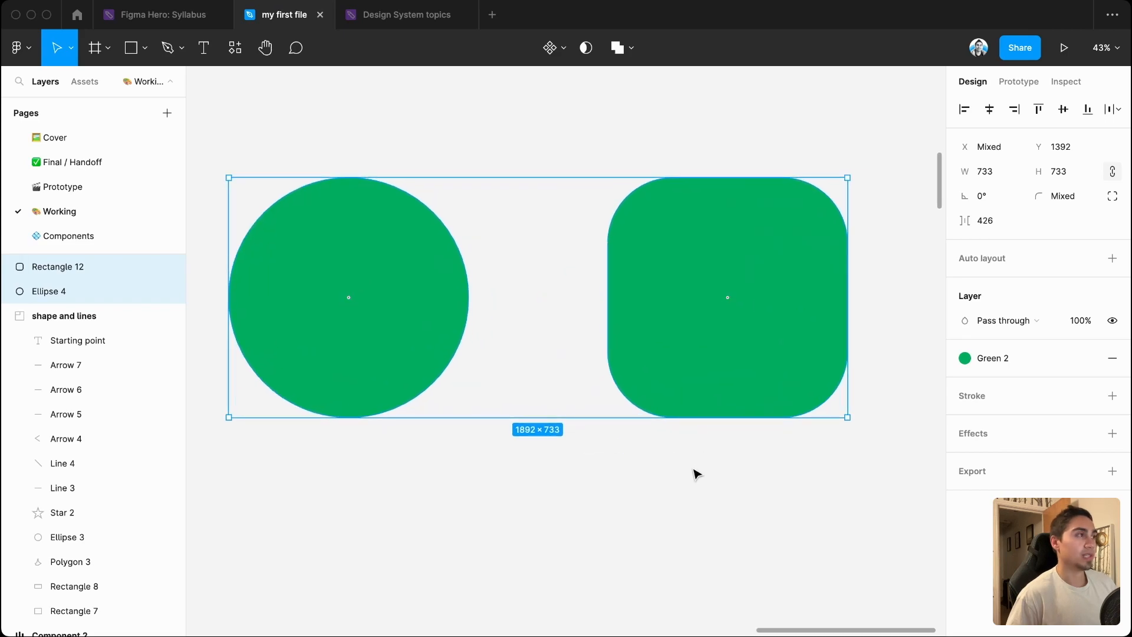